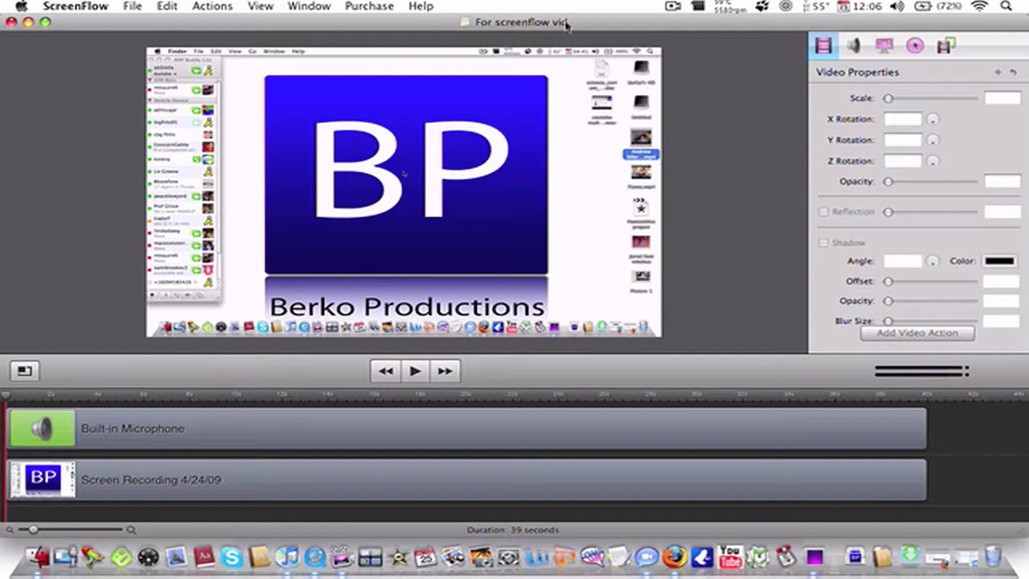
mouse_move(309, 379)
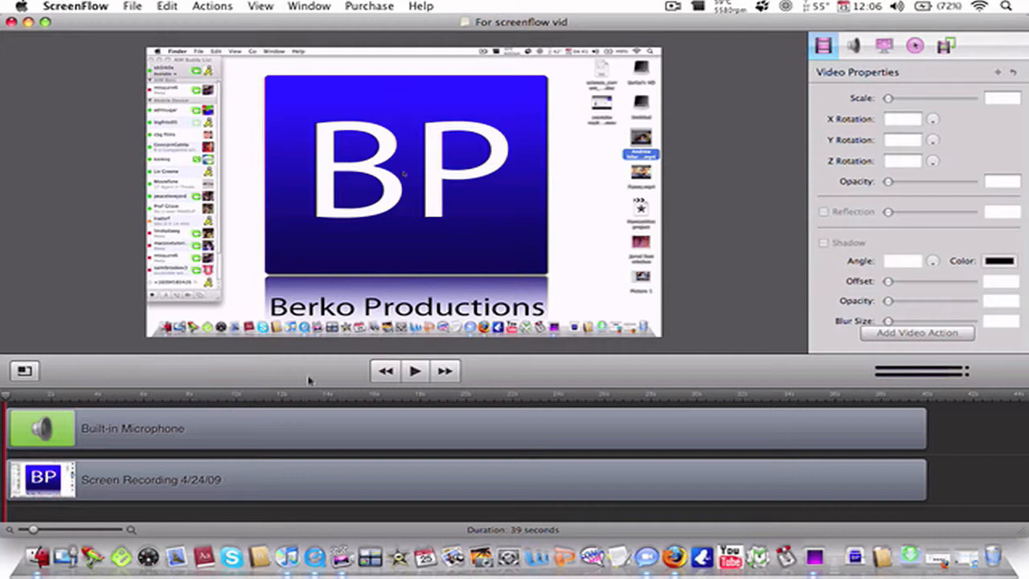
mouse_move(234, 463)
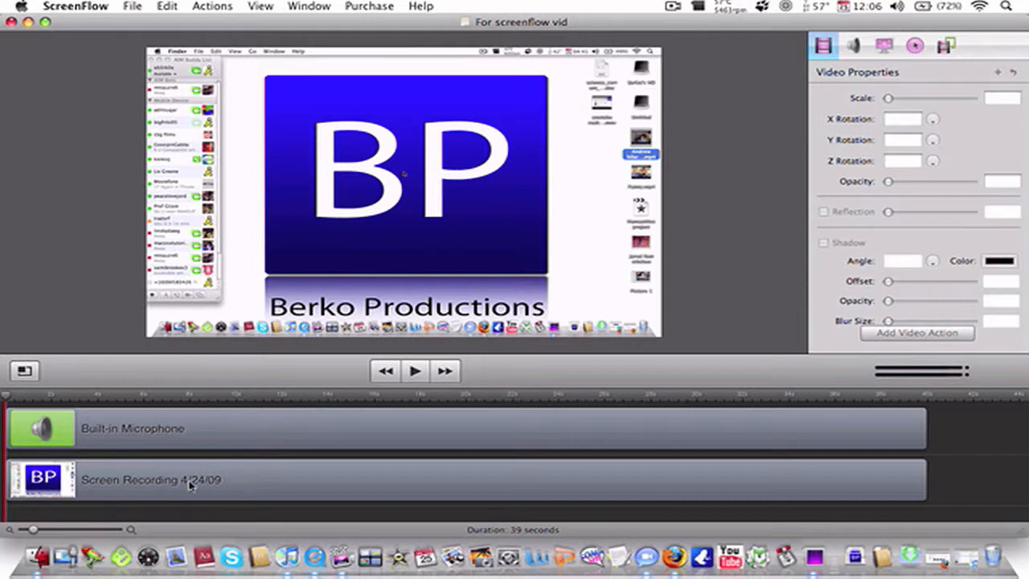
mouse_move(292, 392)
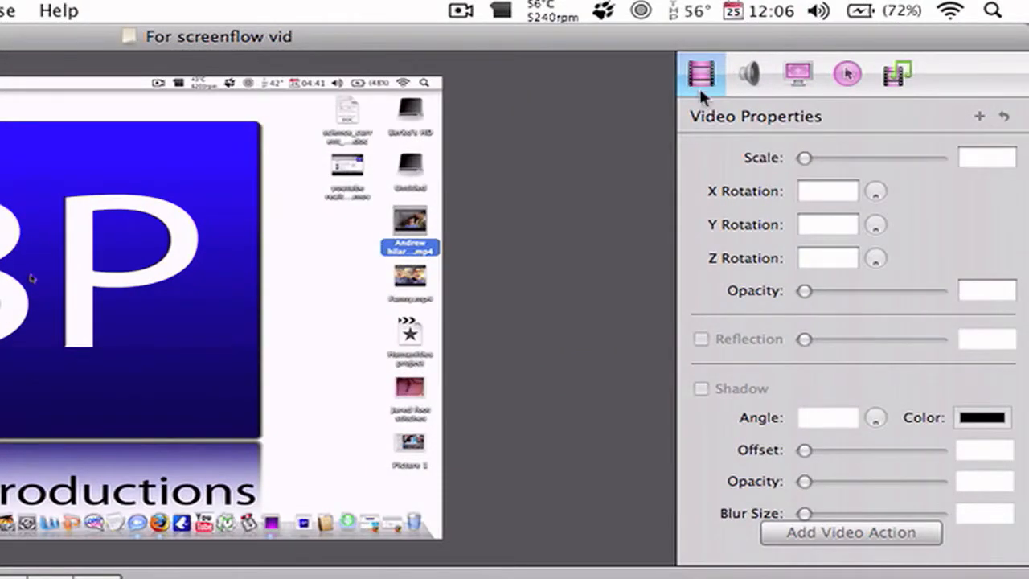
mouse_move(244, 206)
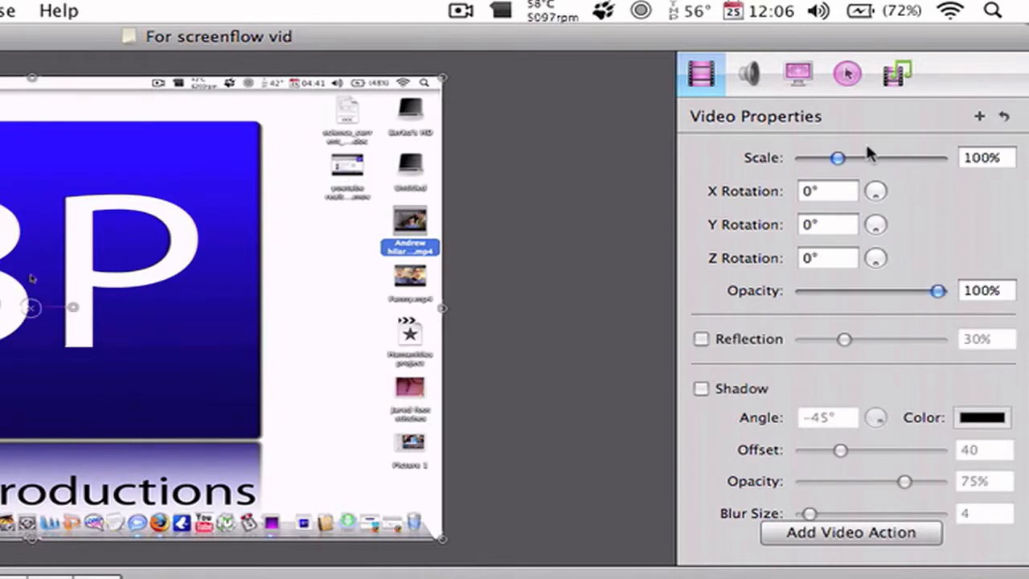
- Try scaling the clip up to 187%, settle at about 102%, and try an X rotation of -11°
drag(839, 158, 869, 157)
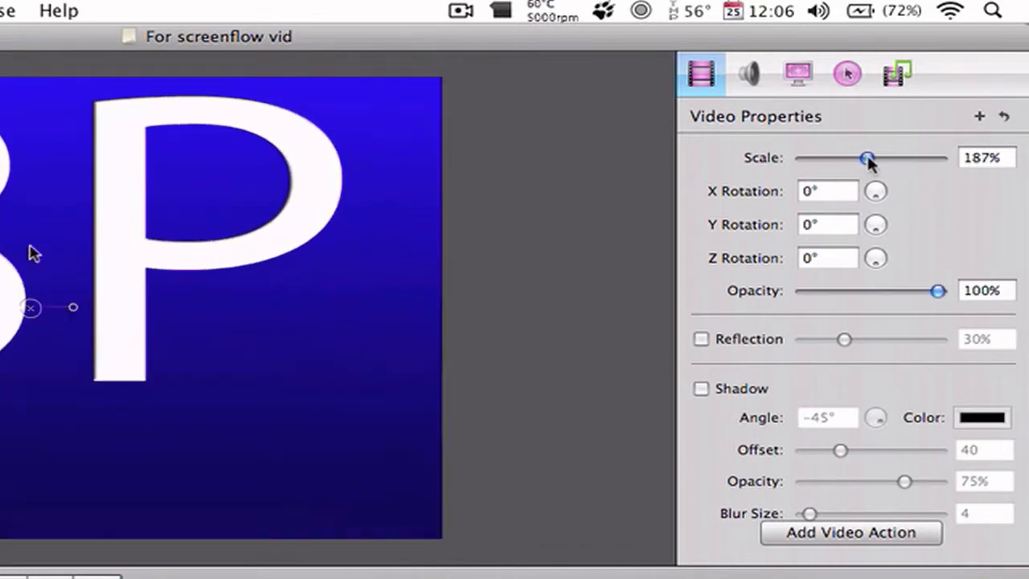
drag(869, 157, 849, 158)
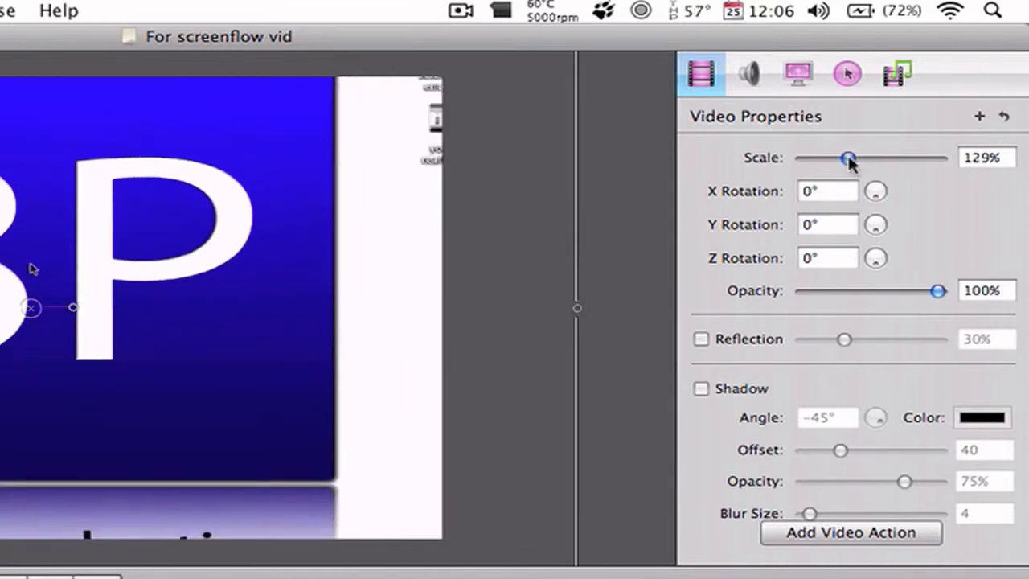
drag(849, 157, 843, 157)
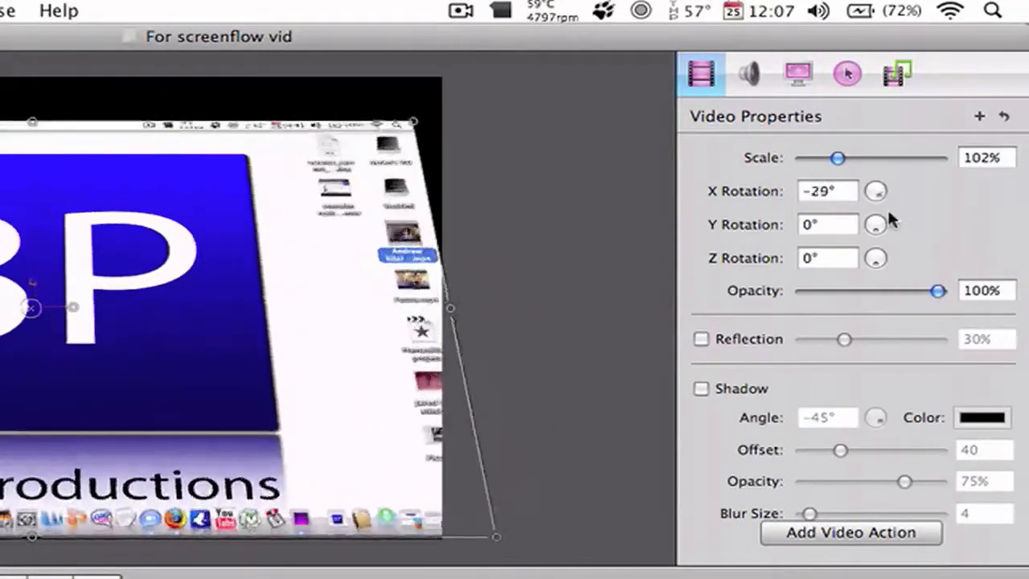
text(-11)
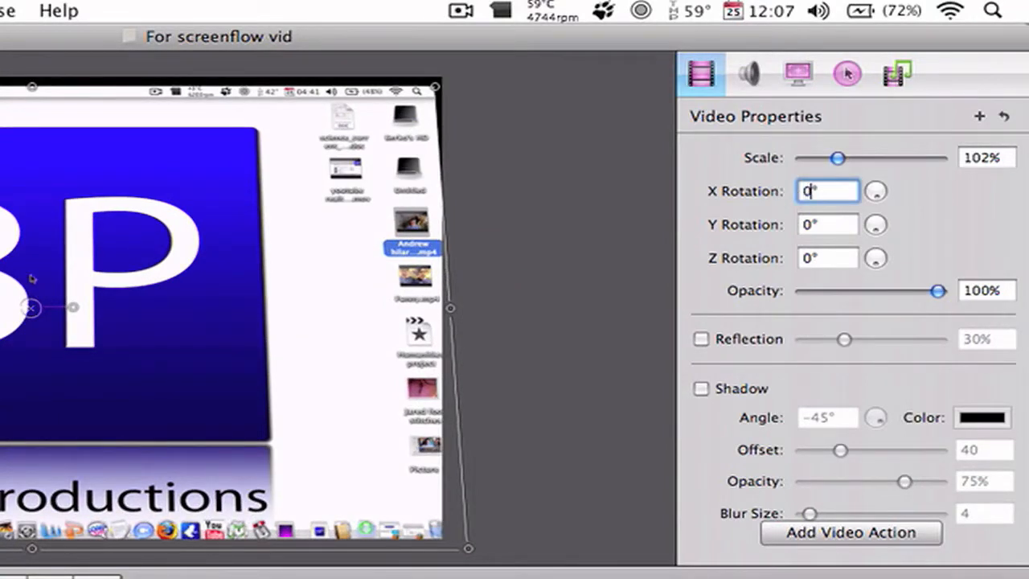
- Fade the clip to nearly transparent and back to full opacity, then toggle Reflection on and off
drag(939, 289, 866, 289)
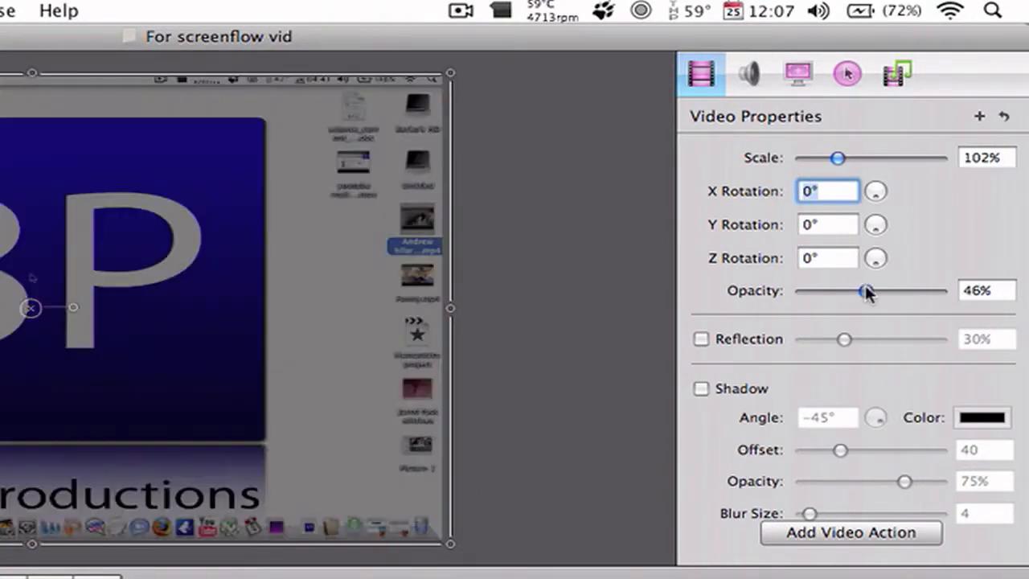
drag(866, 289, 829, 290)
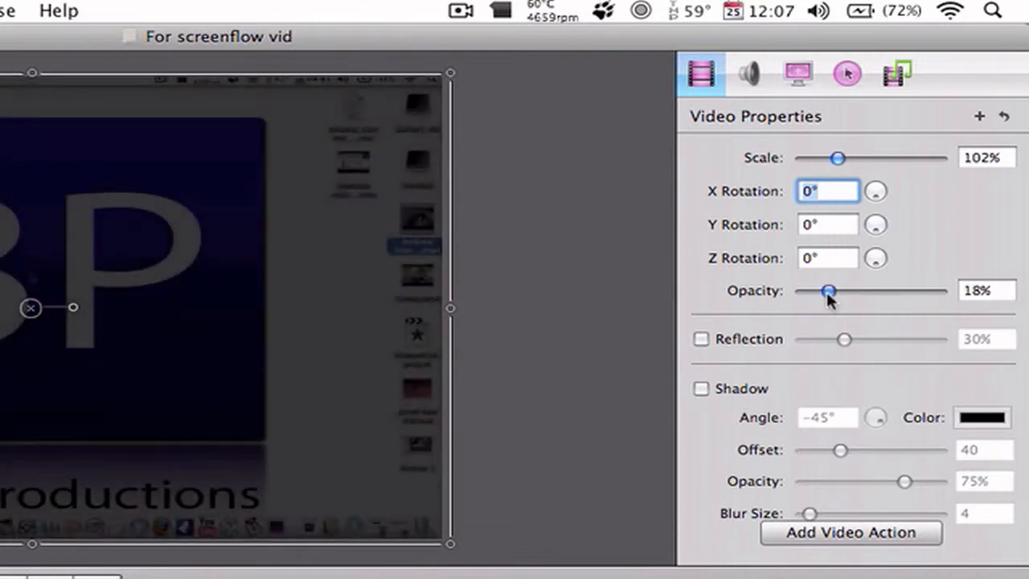
drag(830, 289, 896, 289)
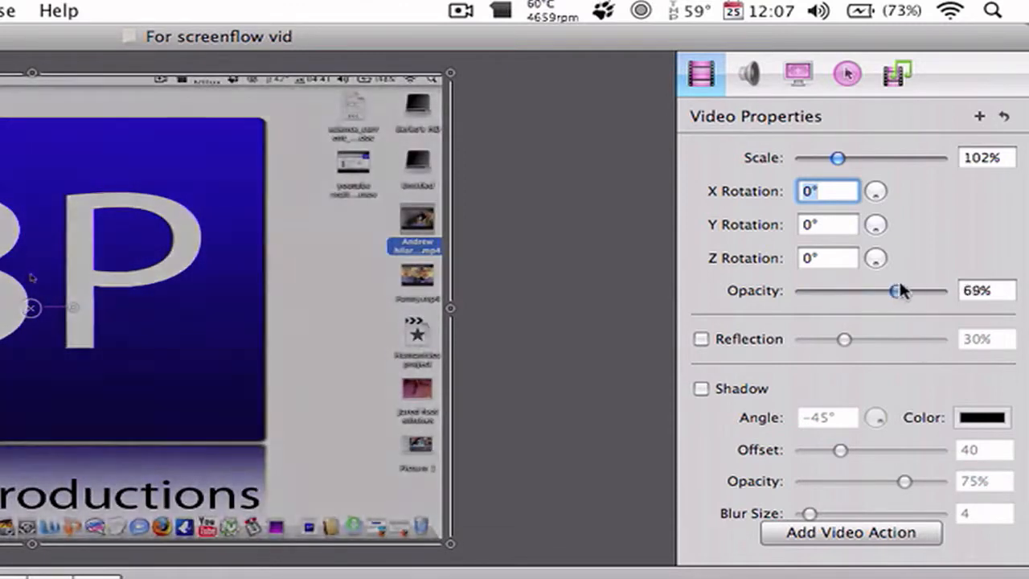
click(701, 337)
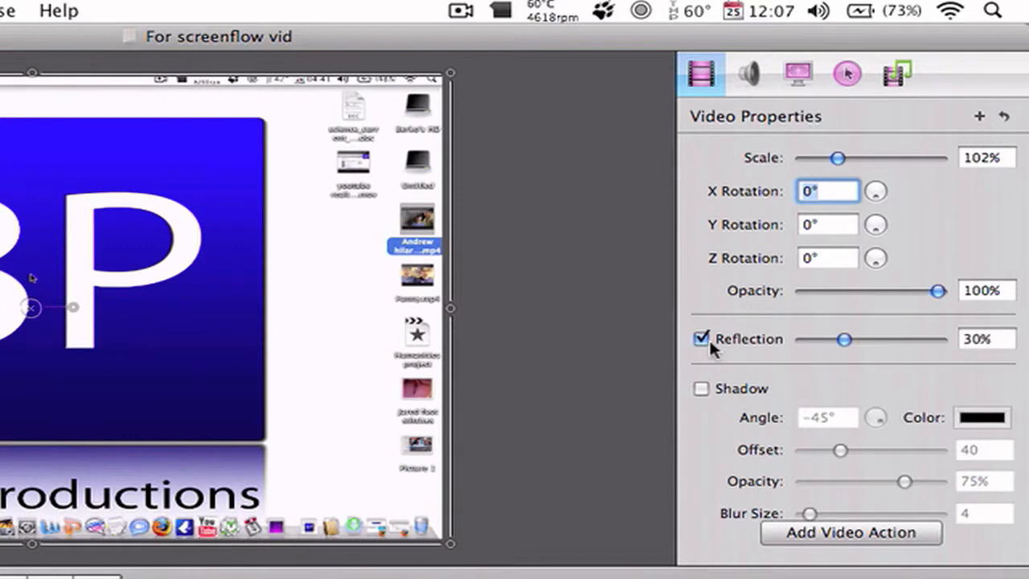
click(701, 338)
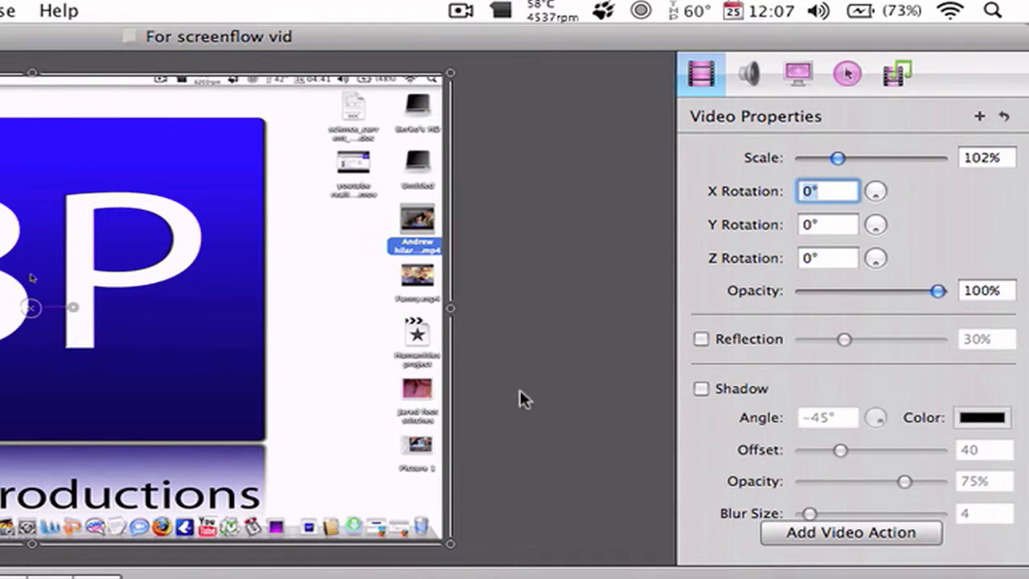
mouse_move(161, 256)
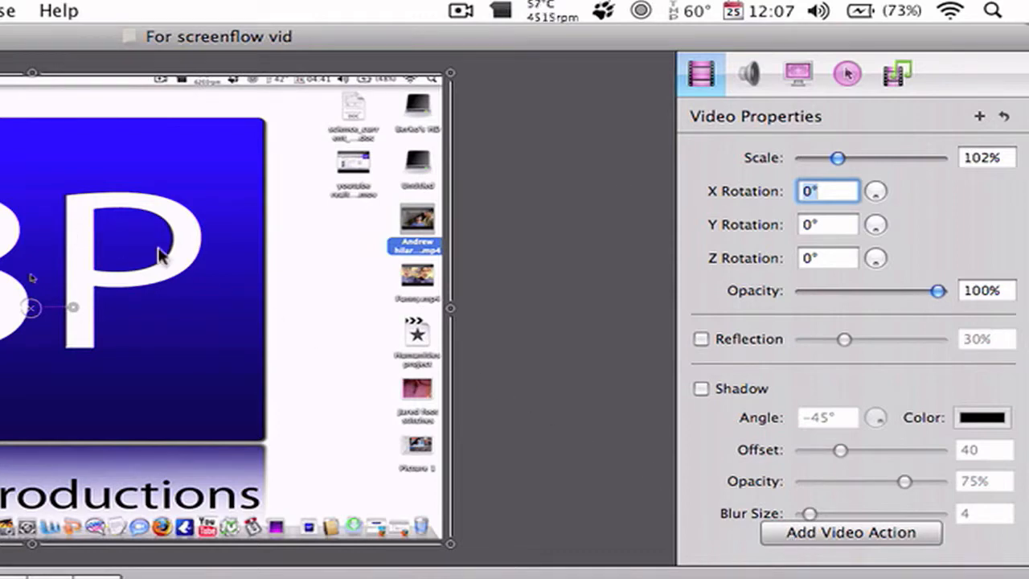
mouse_move(860, 142)
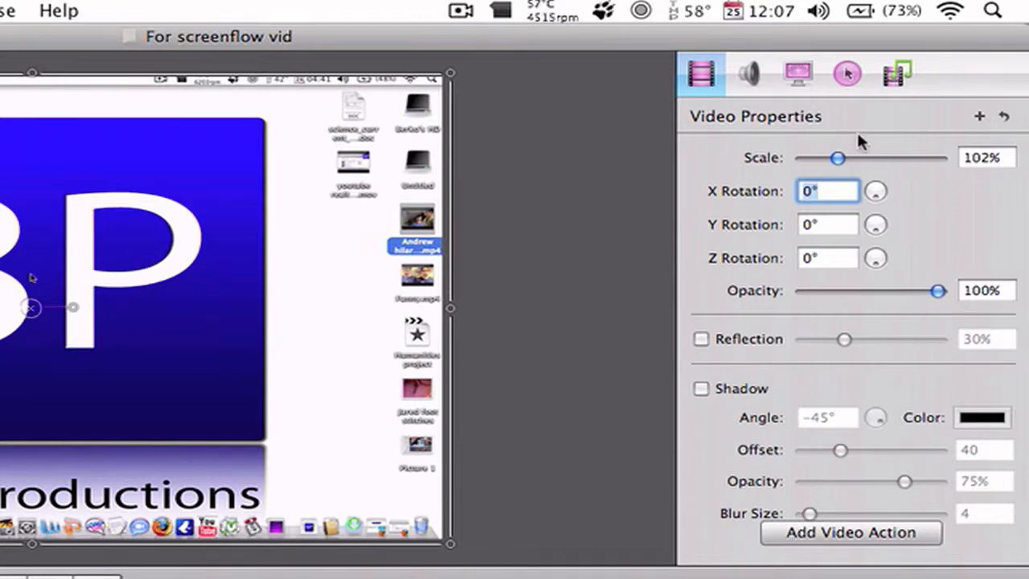
- Enlarge the clip to 148%, reset Scale to 100, then return it to 148%
drag(840, 158, 855, 158)
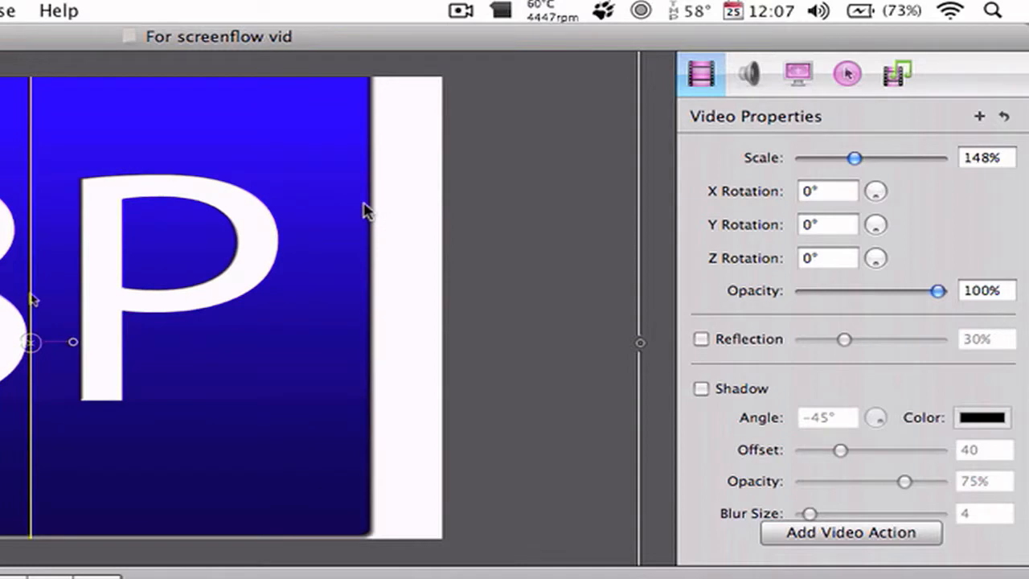
mouse_move(720, 555)
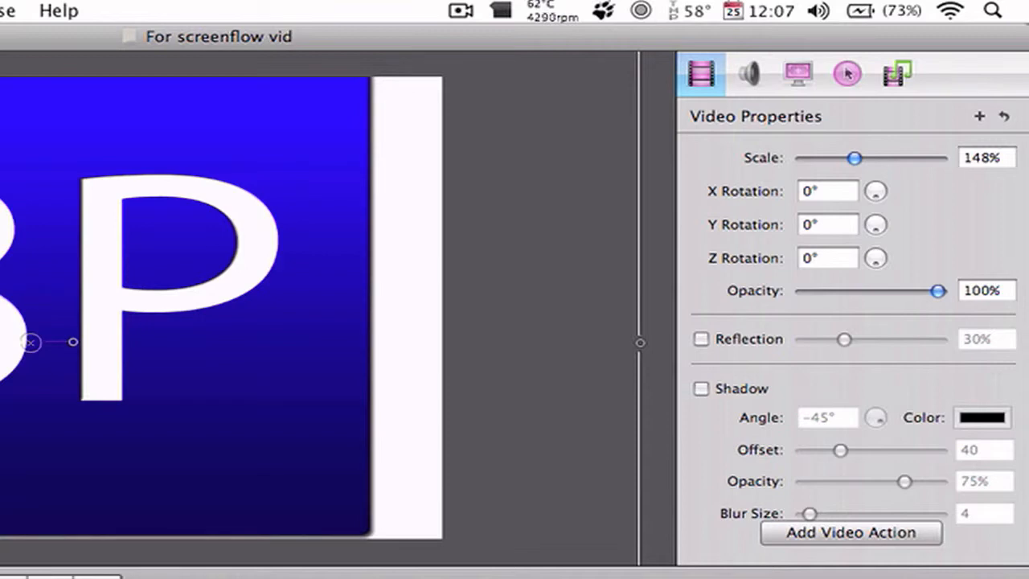
mouse_move(256, 405)
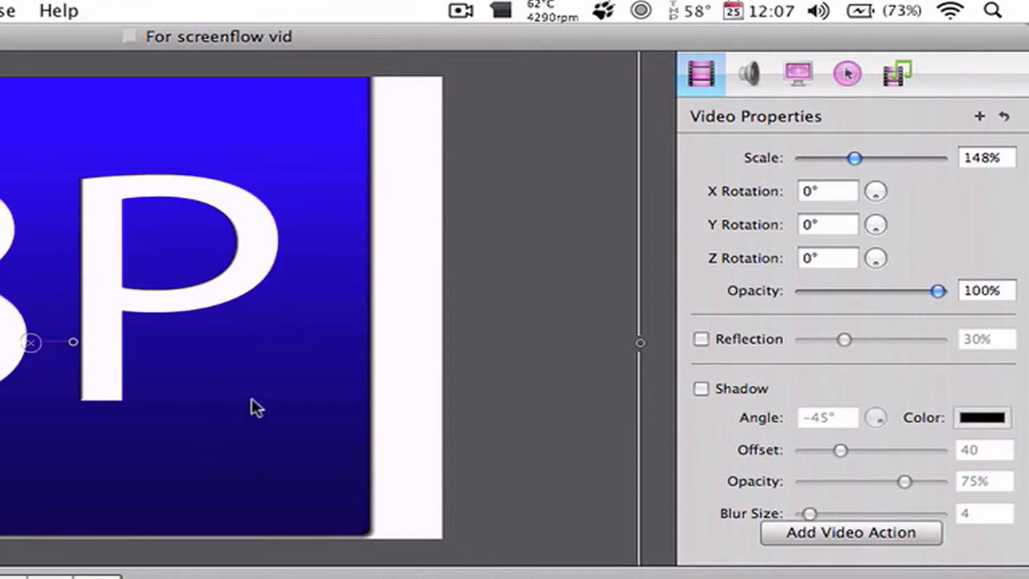
click(988, 158)
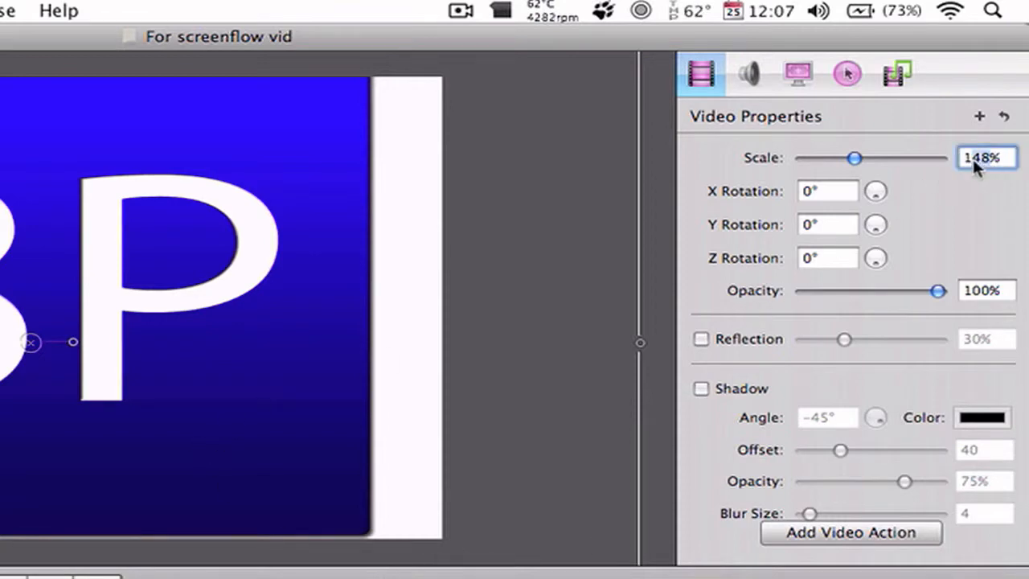
text(100)
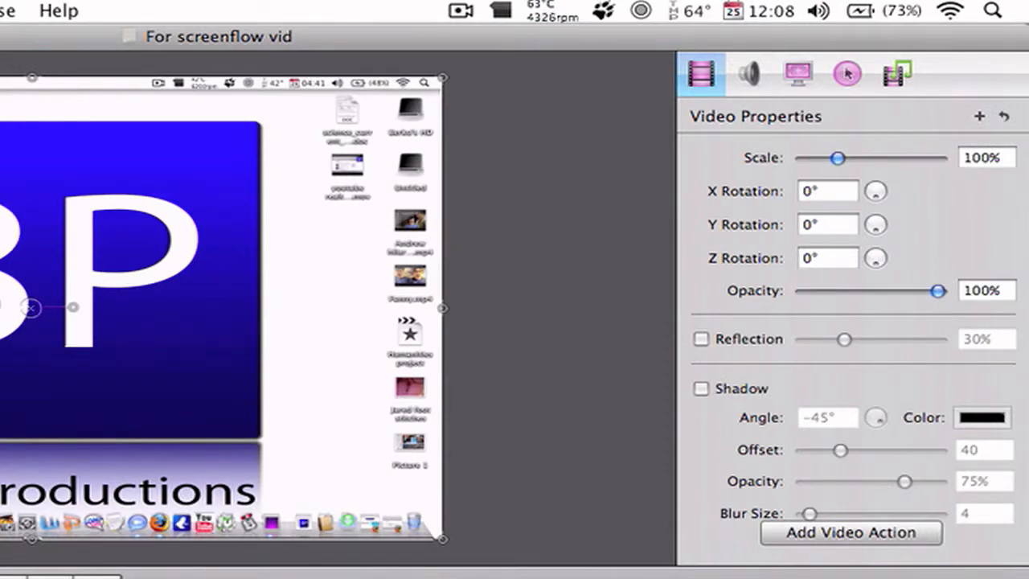
drag(840, 158, 844, 158)
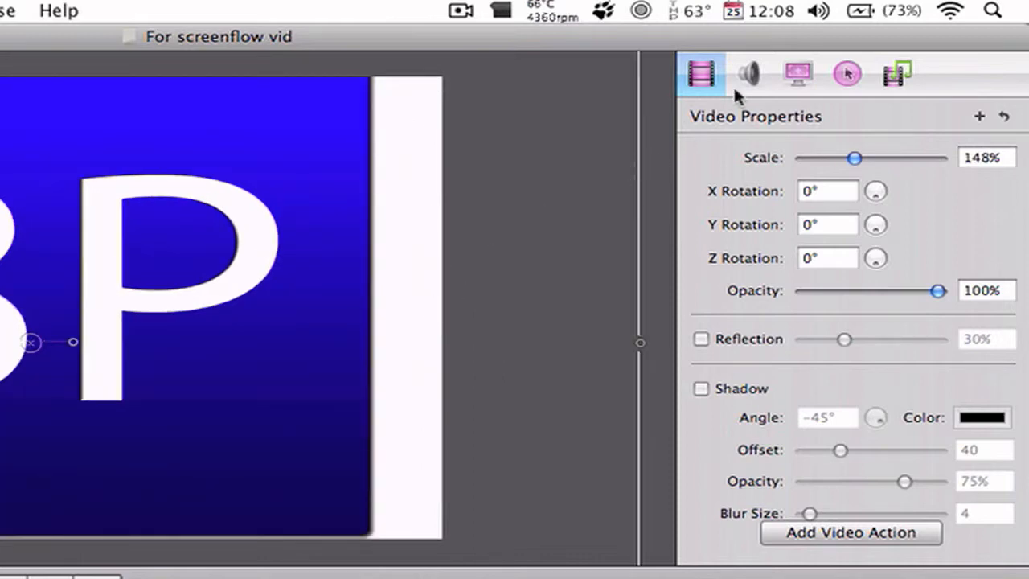
- Show the clip's audio properties with 100% volume and no mute
click(749, 74)
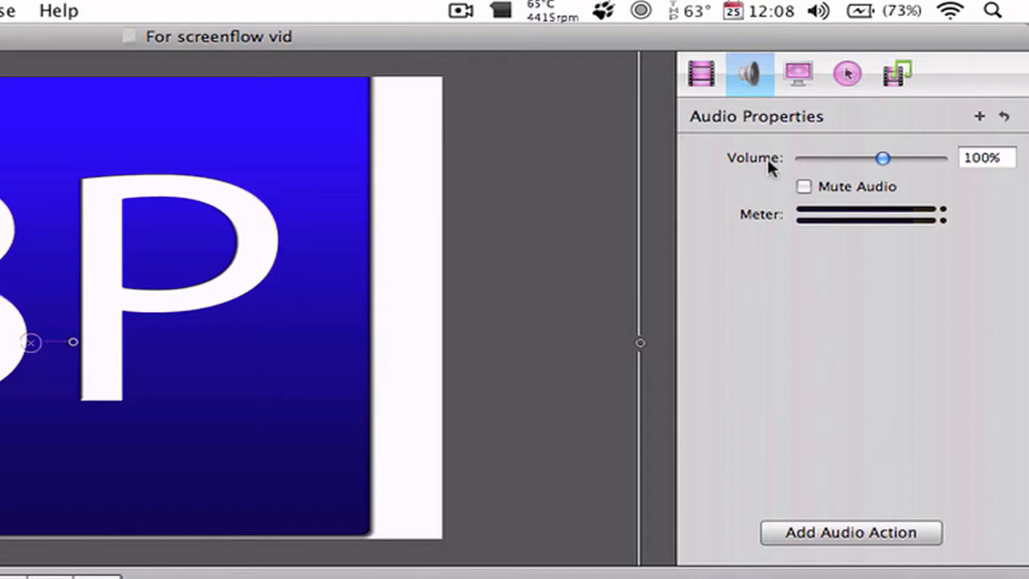
mouse_move(828, 158)
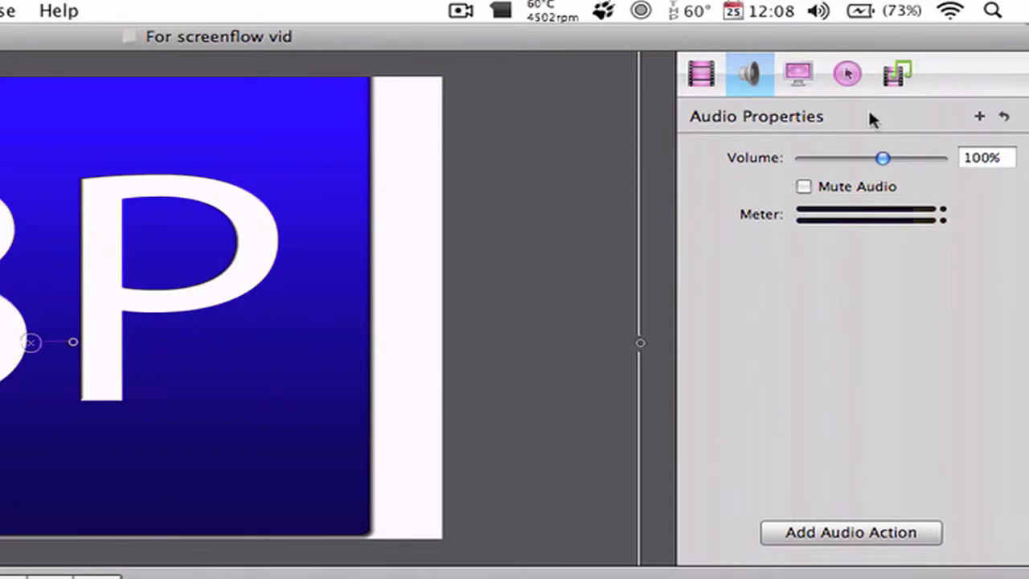
mouse_move(844, 100)
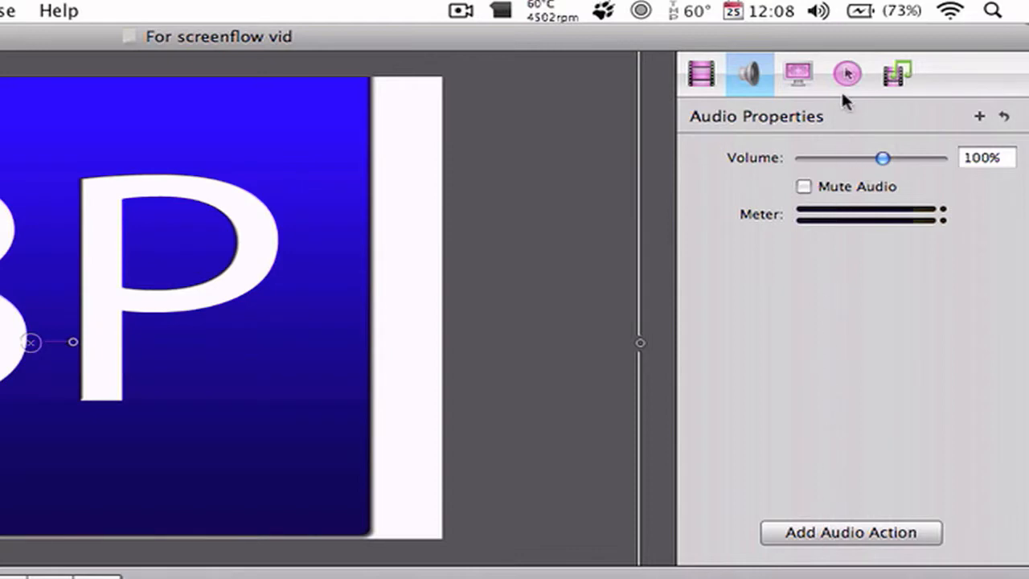
- Reset the clip to its original 100% size and return to the screen recording properties
click(797, 74)
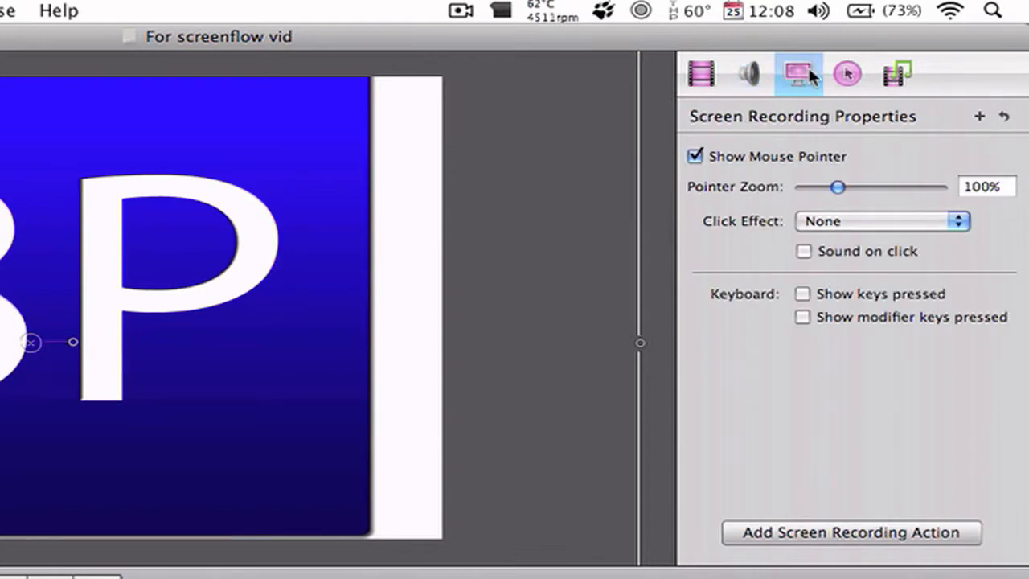
mouse_move(74, 373)
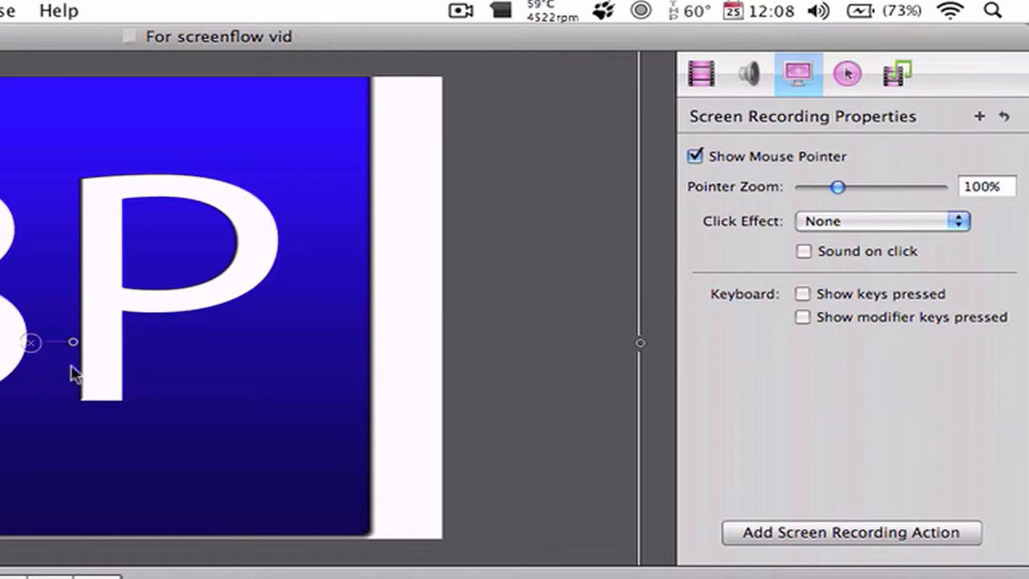
click(701, 74)
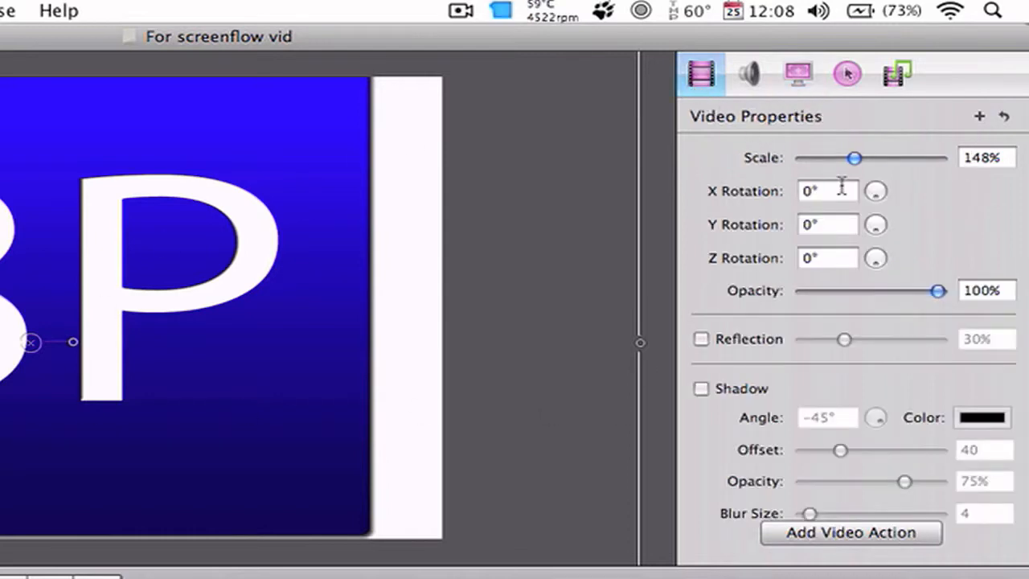
click(987, 158)
text(100)
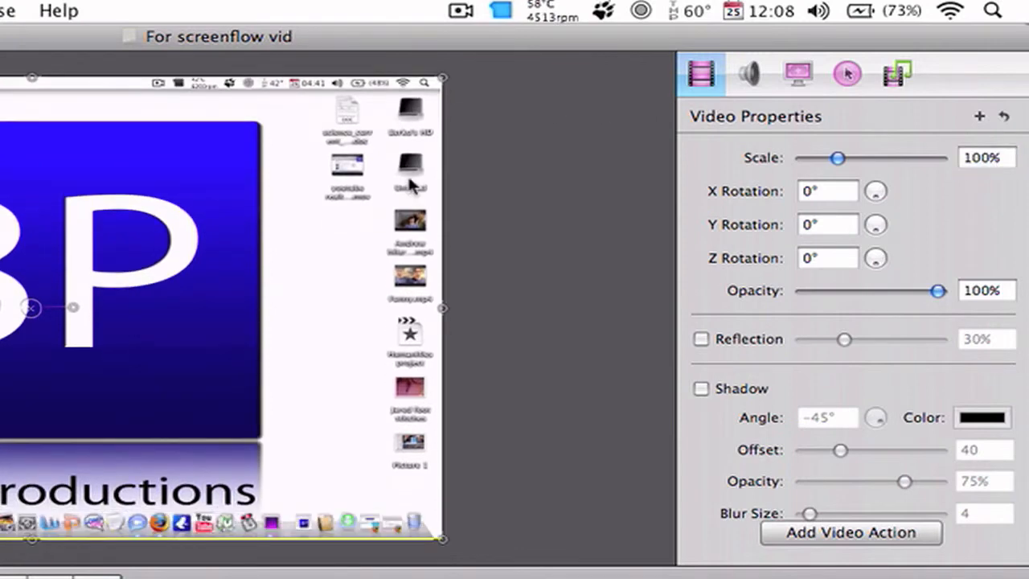
click(797, 74)
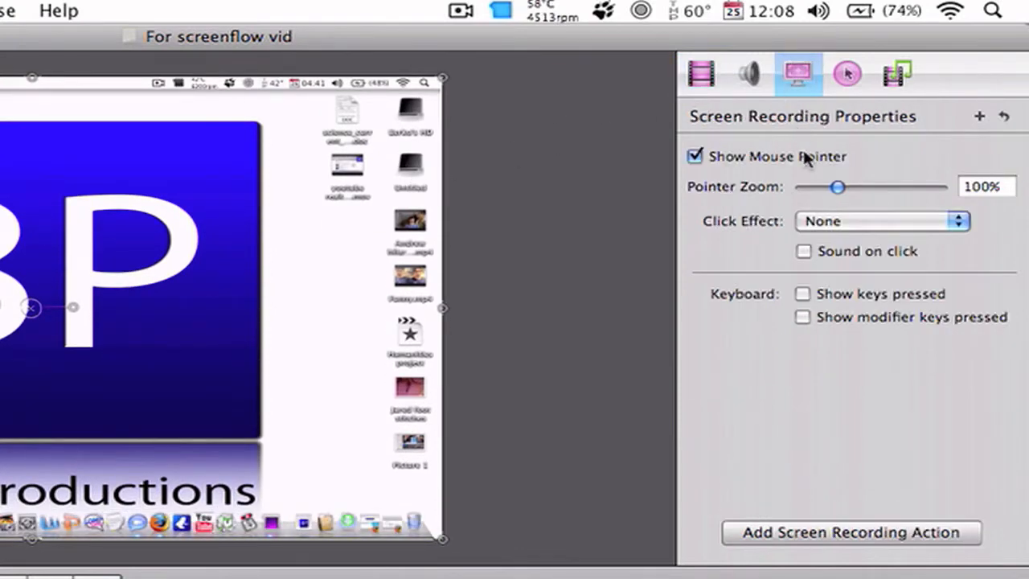
mouse_move(13, 100)
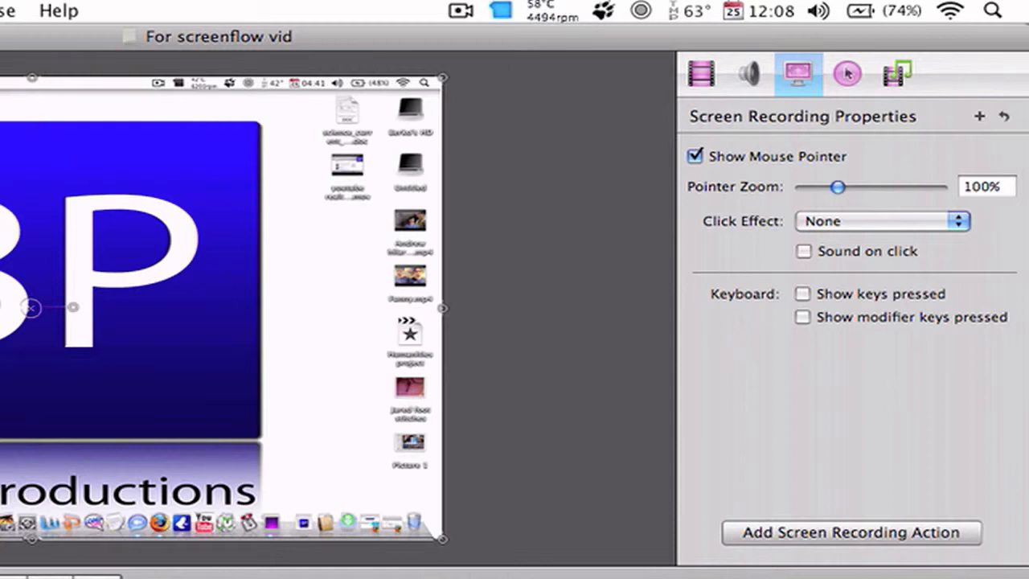
mouse_move(131, 209)
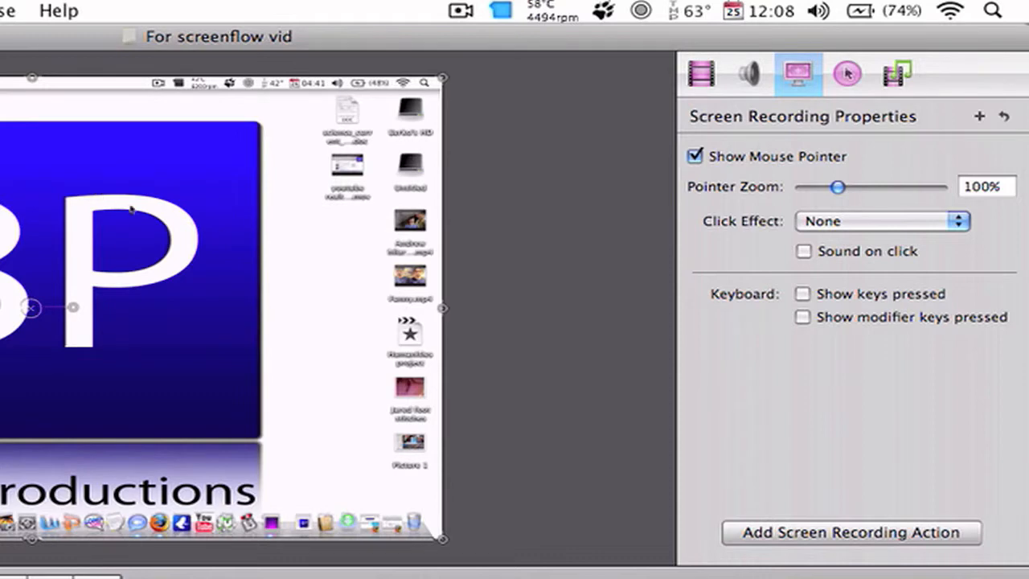
mouse_move(153, 207)
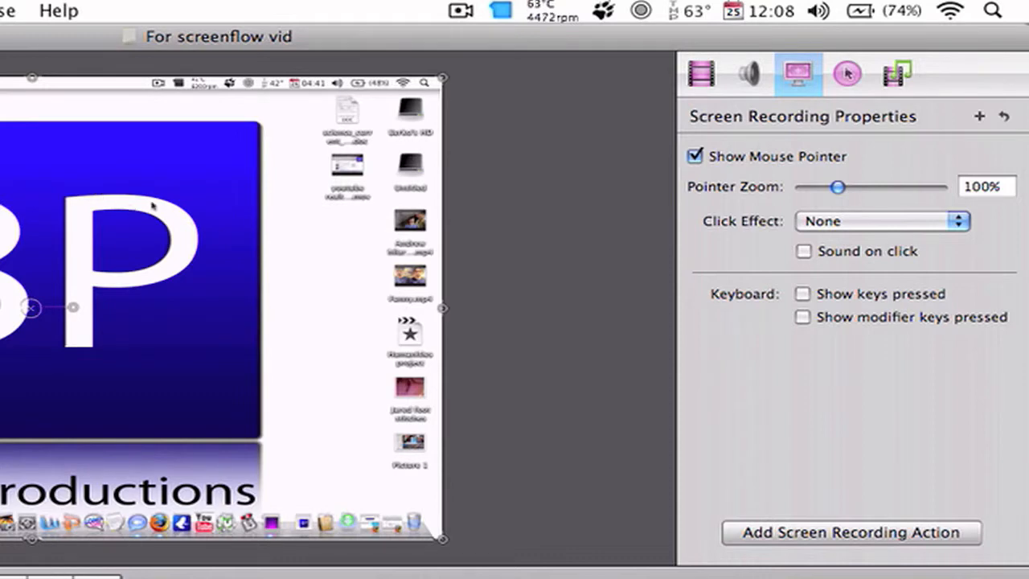
mouse_move(24, 109)
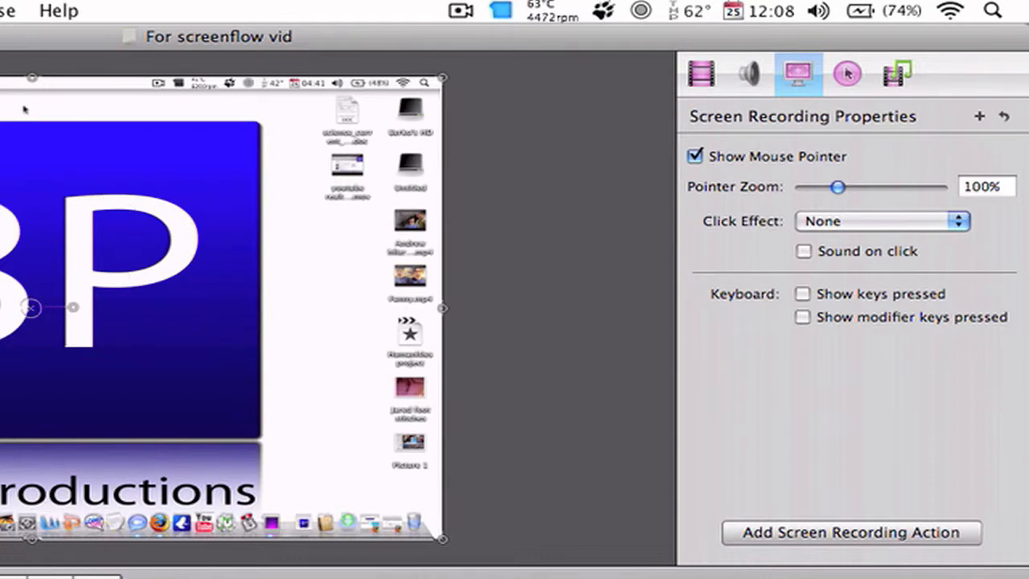
mouse_move(95, 222)
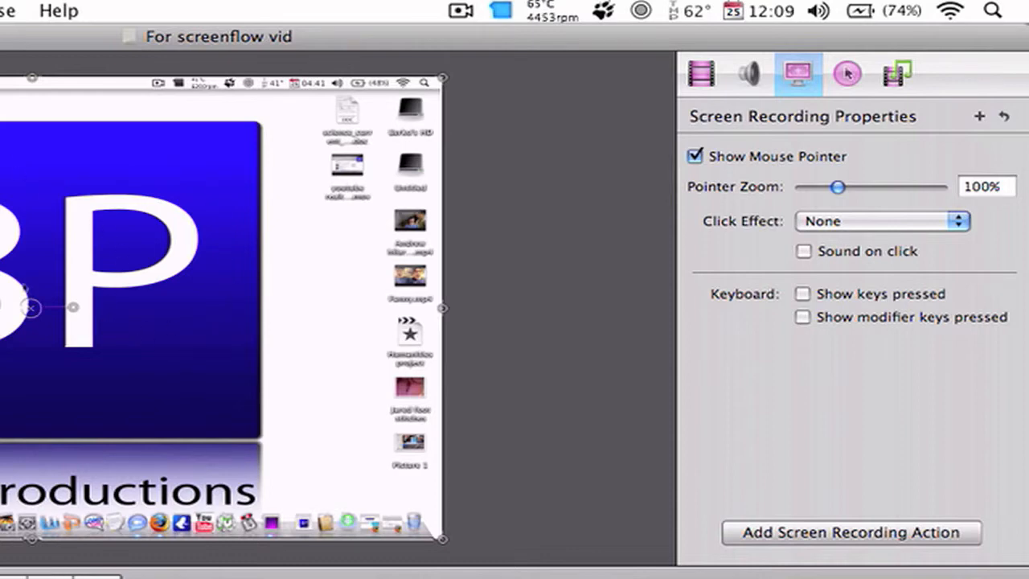
mouse_move(403, 469)
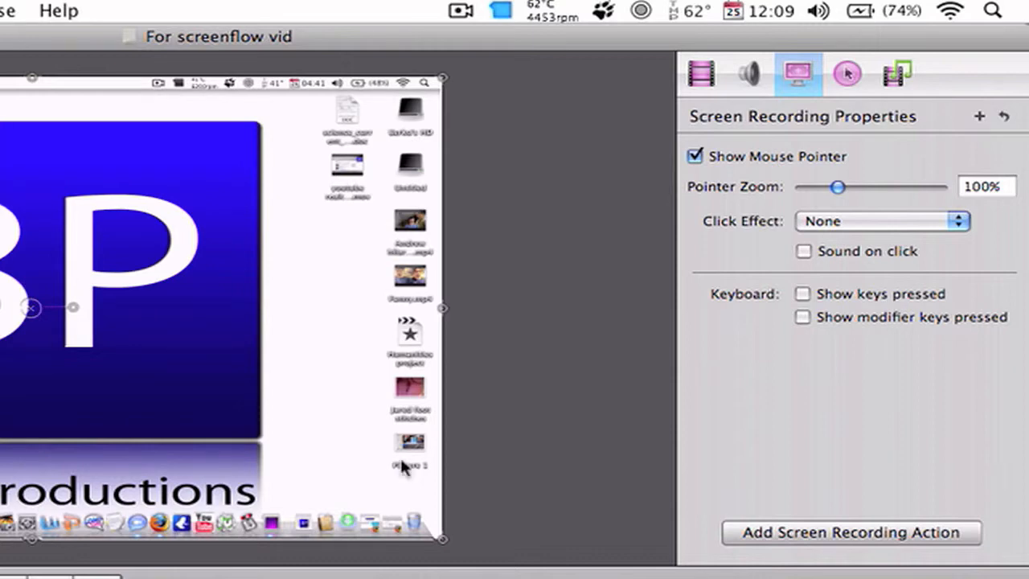
mouse_move(840, 209)
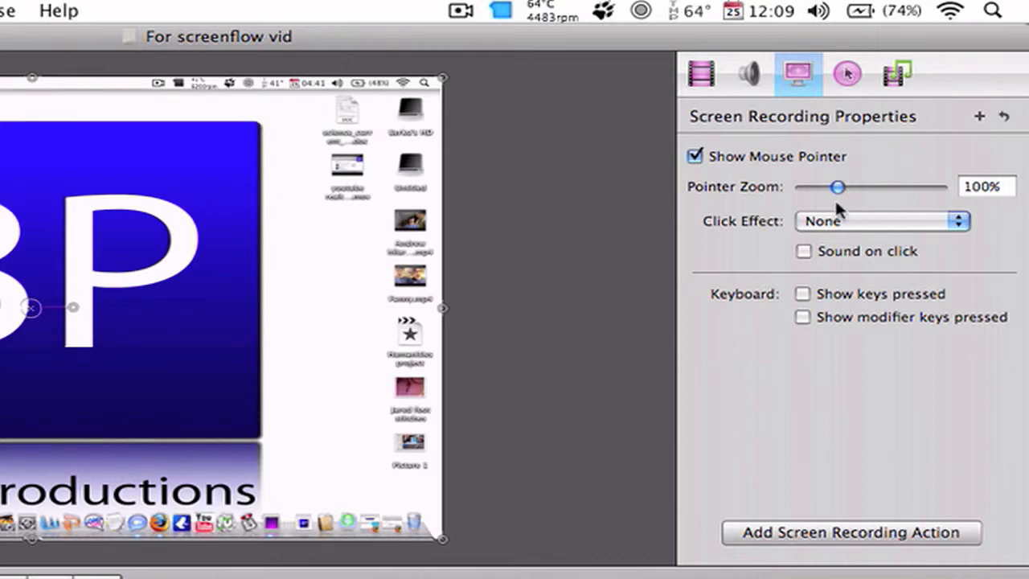
- Choose the Radar click effect for the screen recording
click(881, 222)
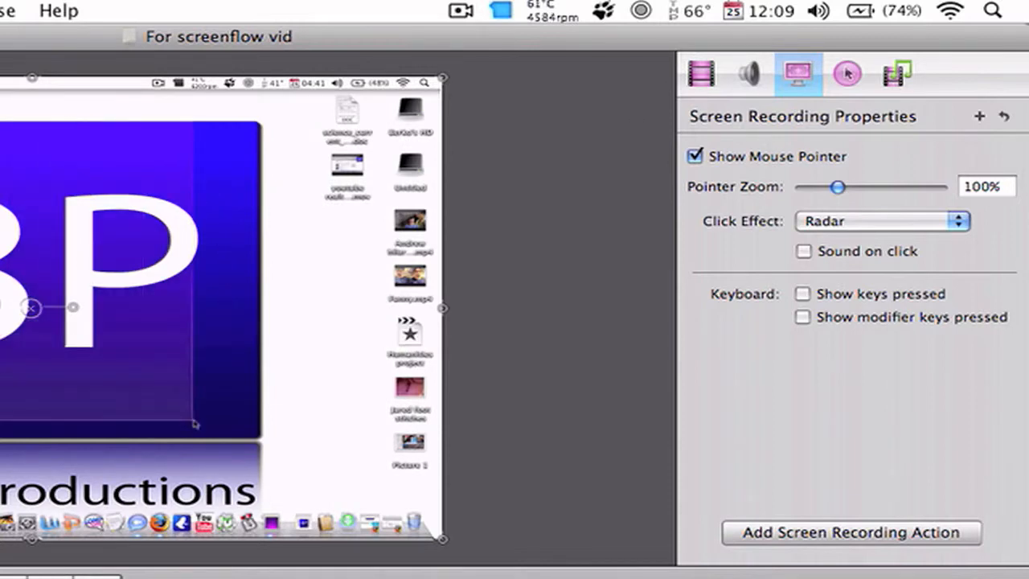
mouse_move(839, 135)
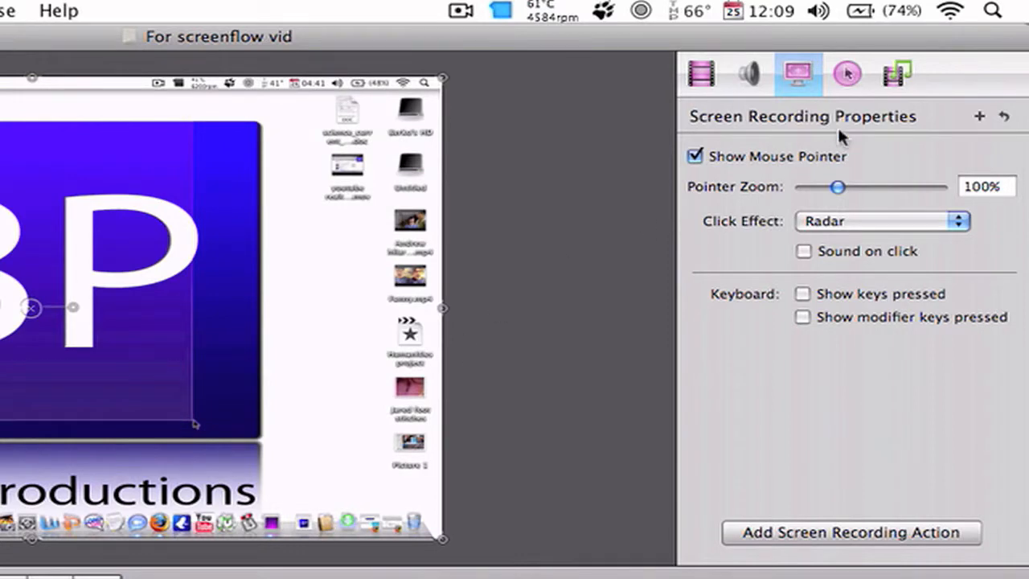
click(846, 74)
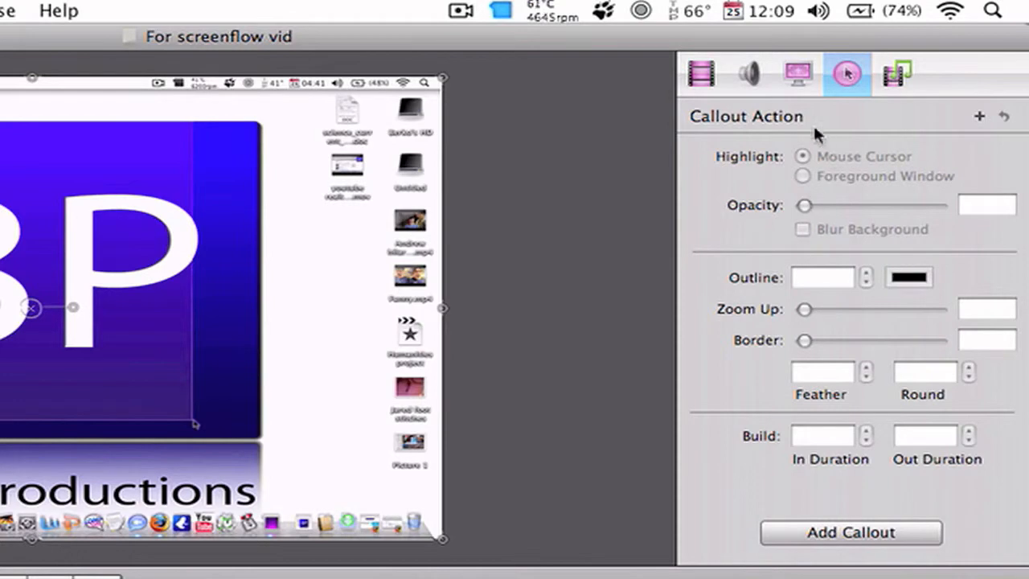
mouse_move(878, 180)
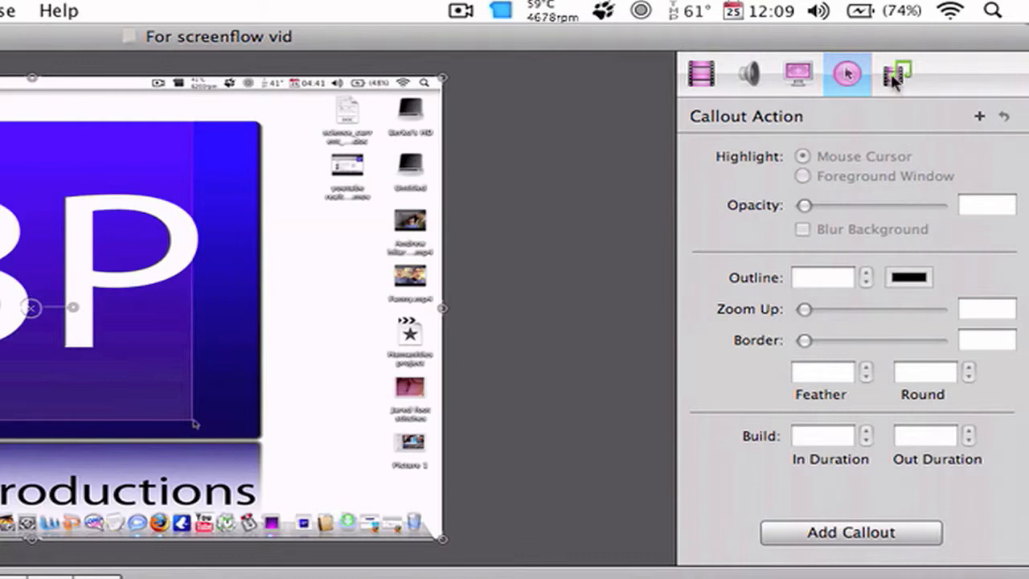
mouse_move(894, 74)
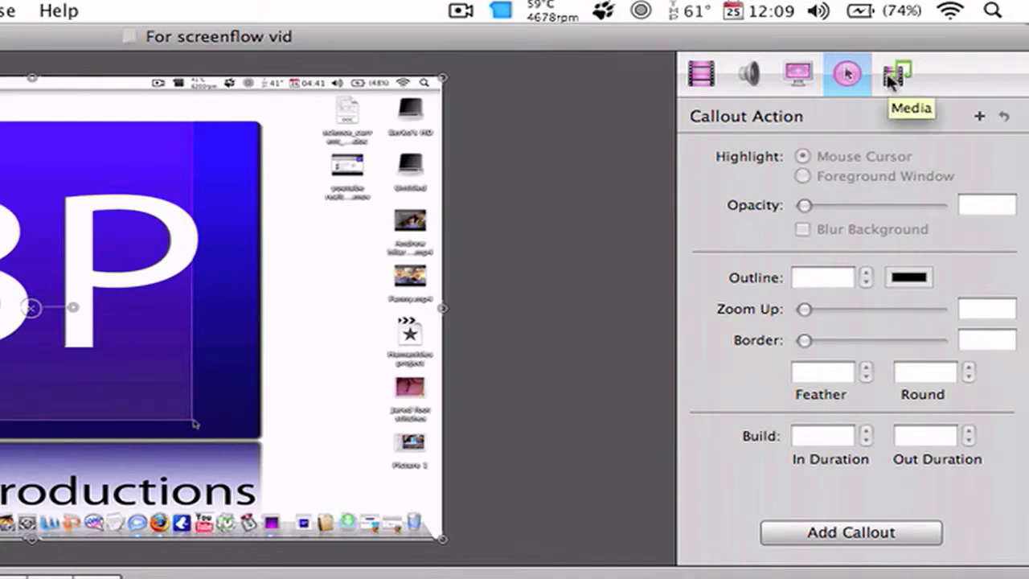
mouse_move(410, 229)
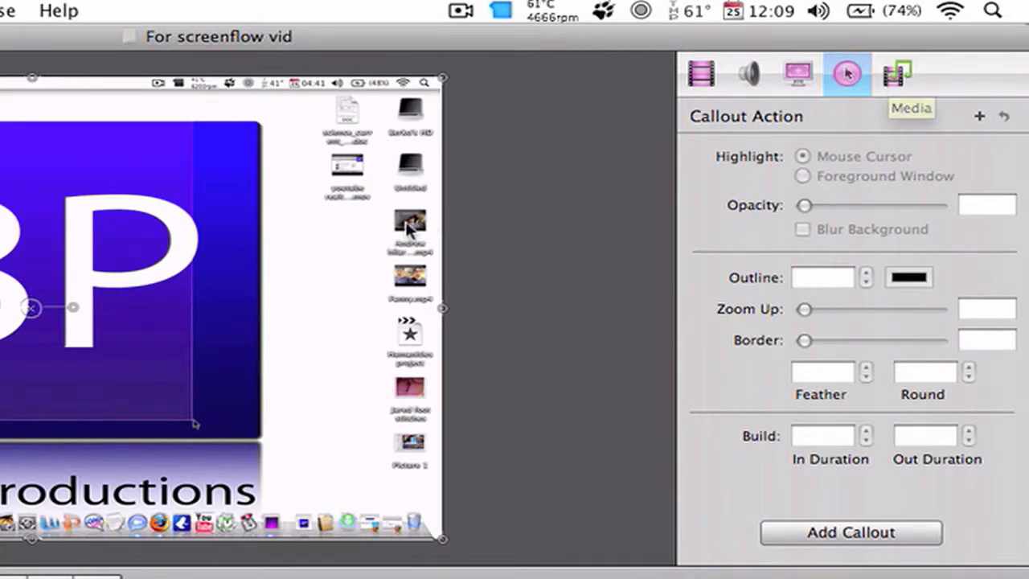
mouse_move(635, 148)
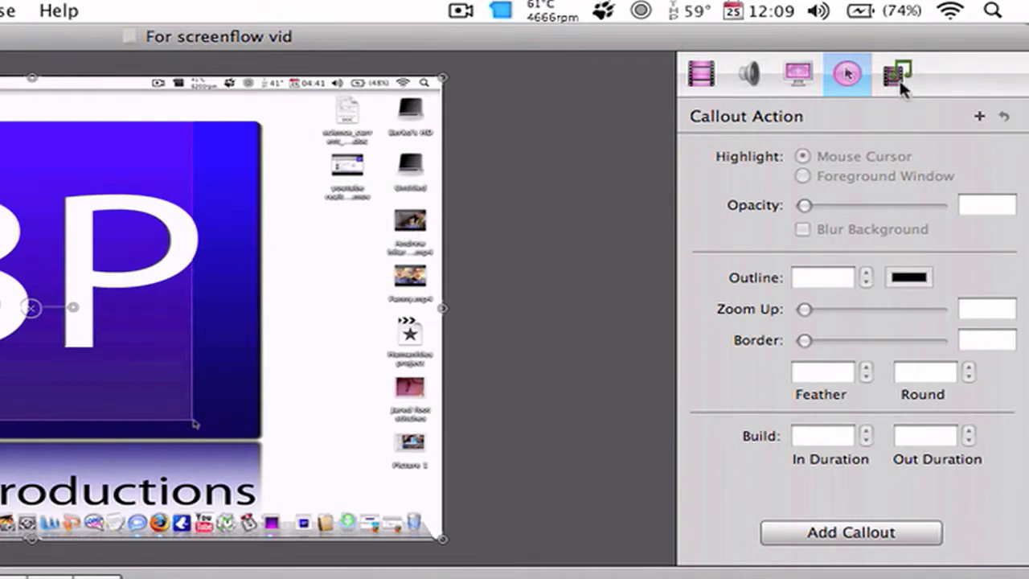
- Add the 'bErko Production youtube' BP logo image to the media library and the canvas
click(895, 74)
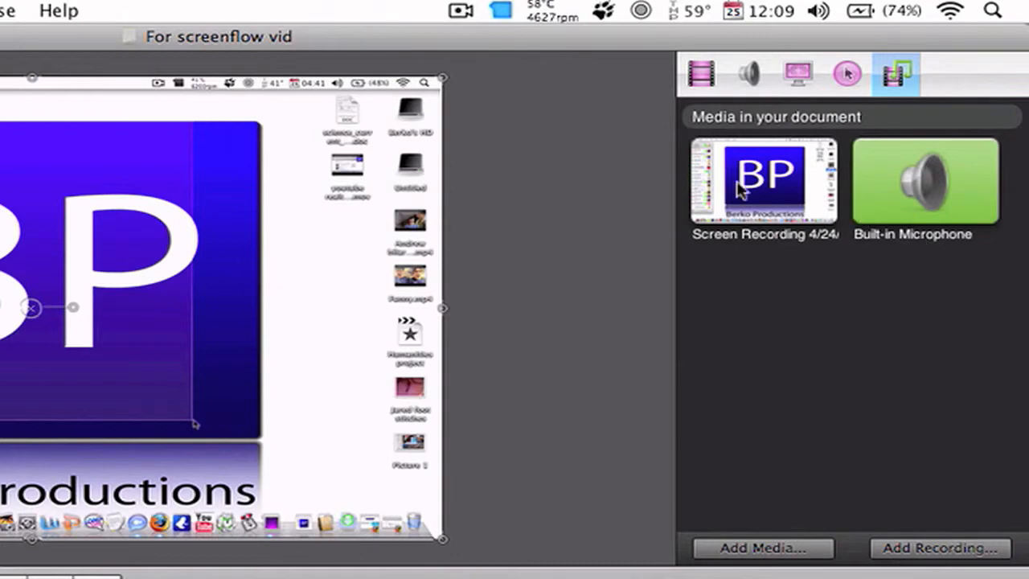
mouse_move(929, 197)
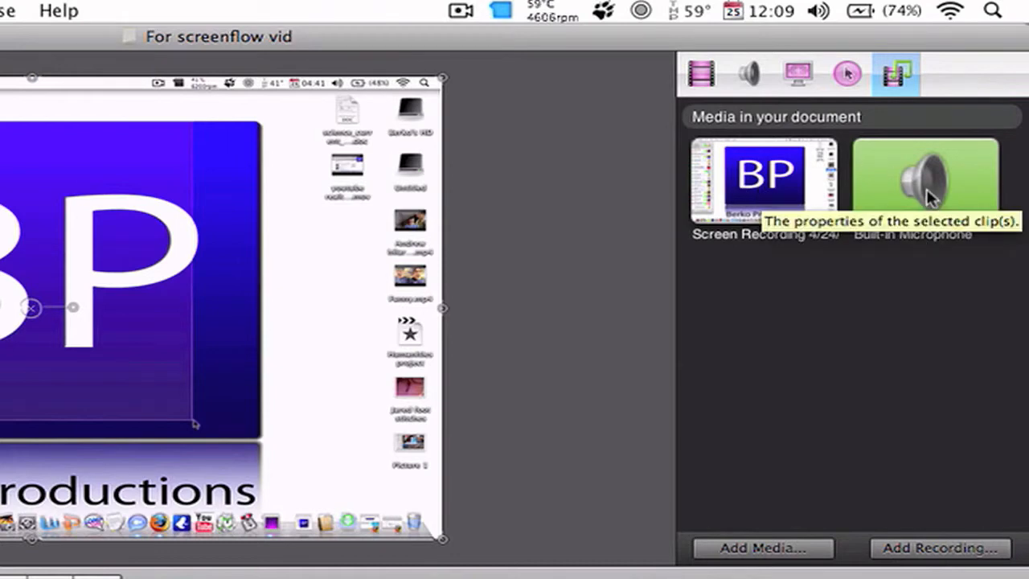
mouse_move(758, 560)
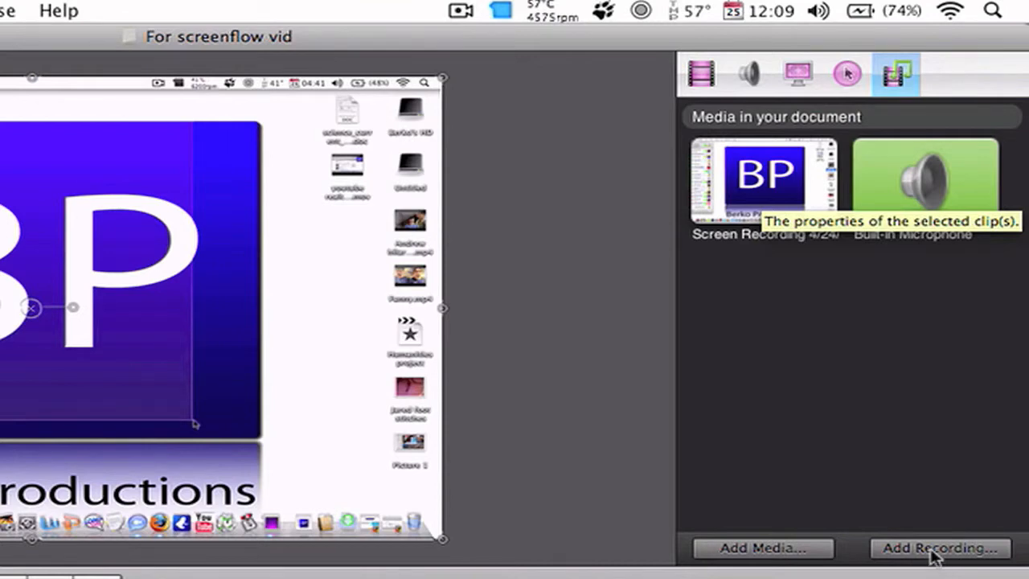
click(762, 546)
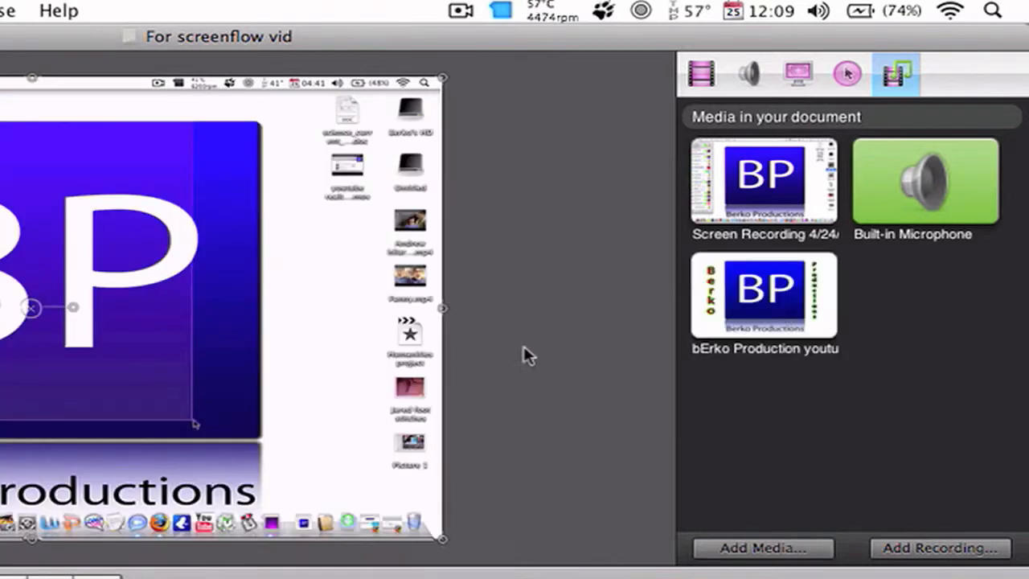
click(762, 296)
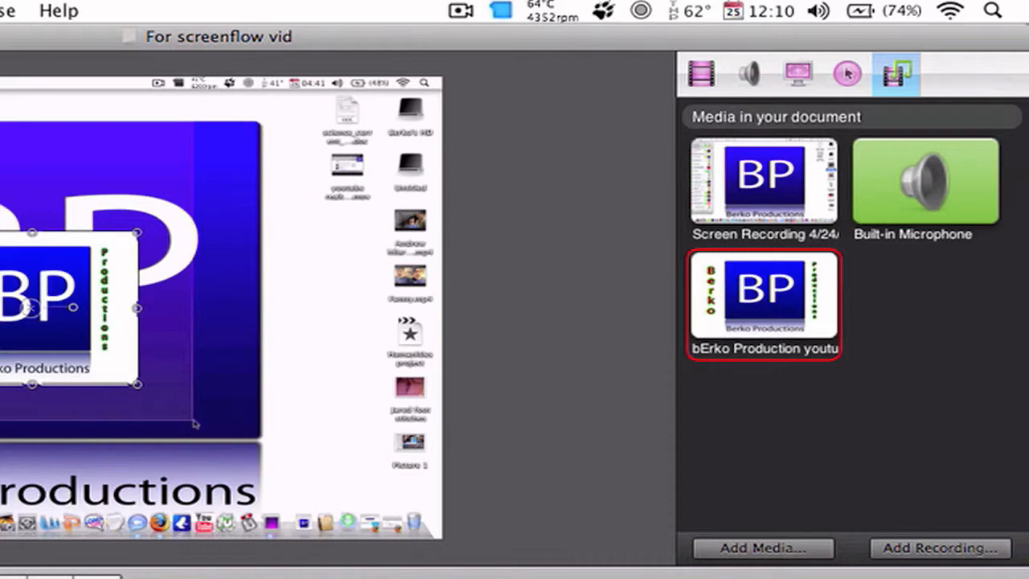
- Move the BP logo across the recording into the lower-right corner
drag(65, 308, 357, 152)
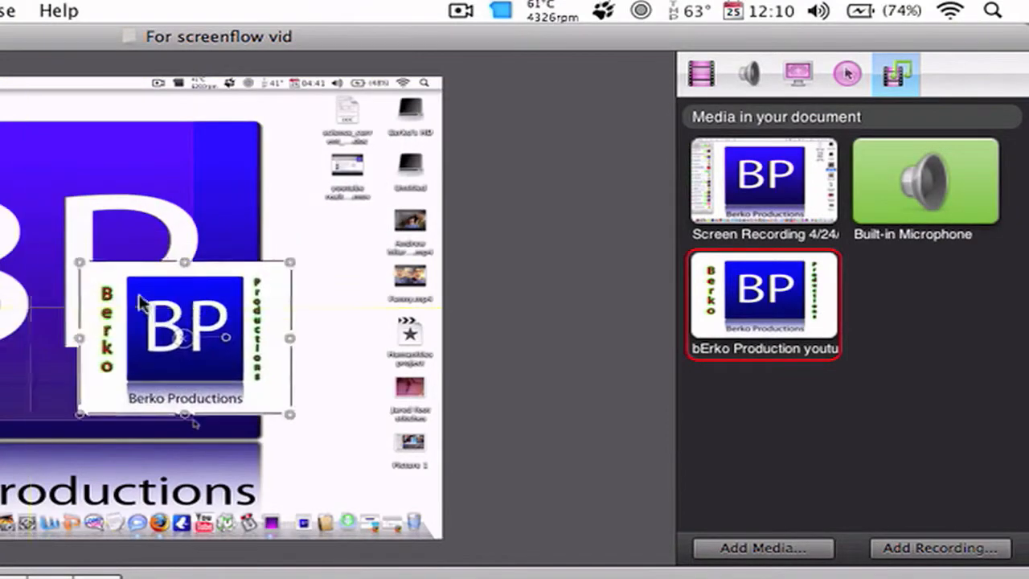
drag(184, 338, 338, 475)
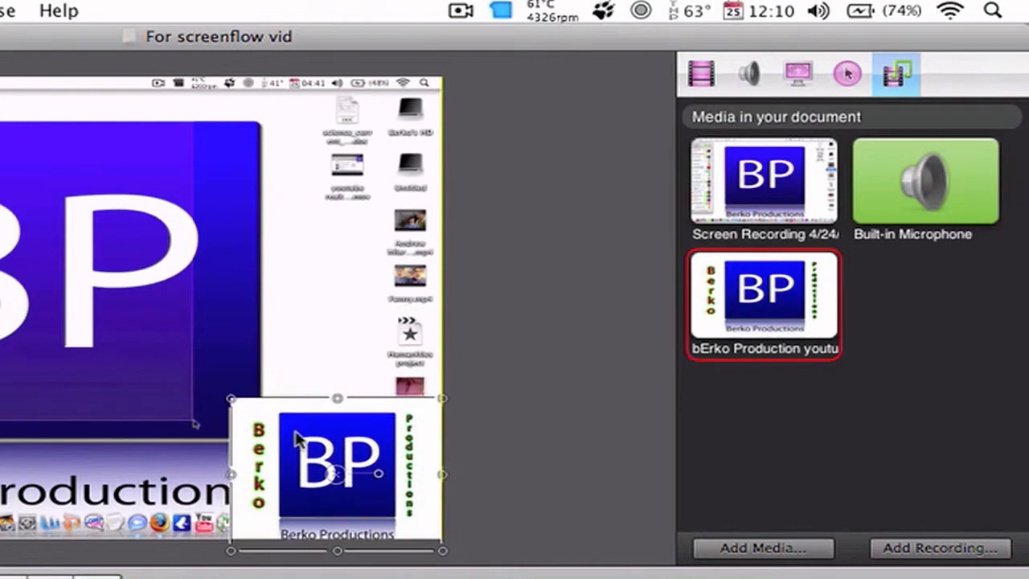
mouse_move(816, 122)
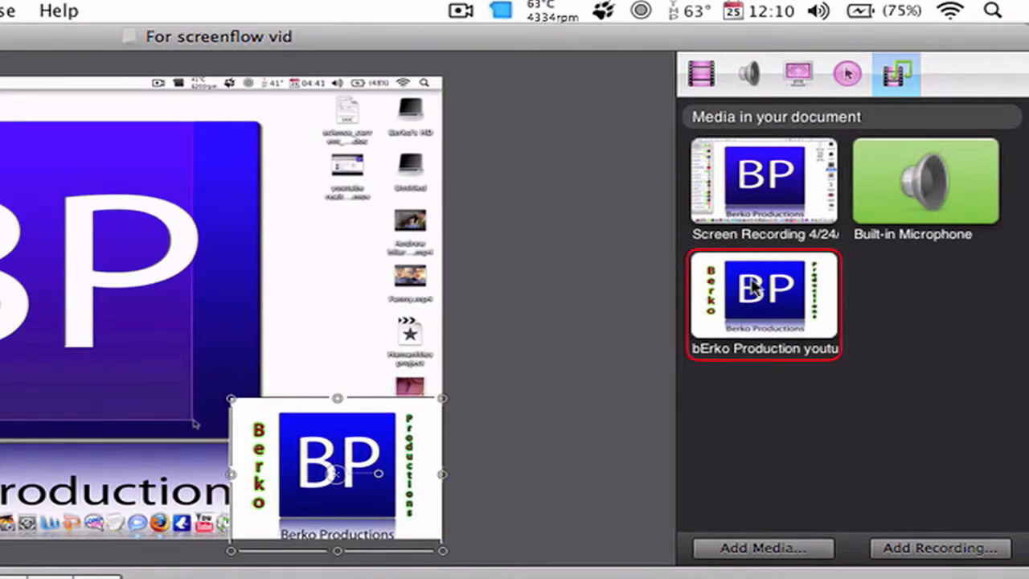
mouse_move(817, 35)
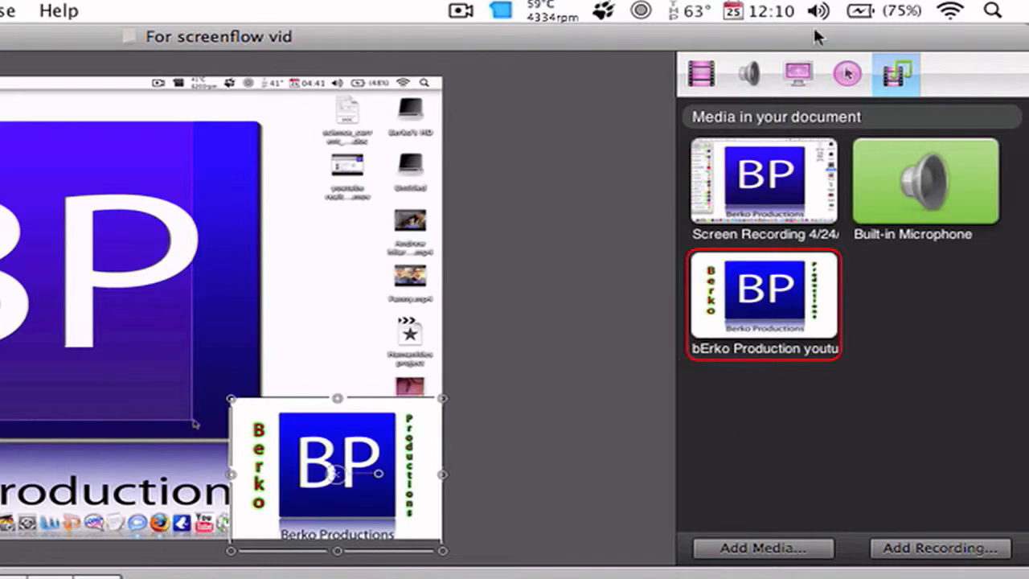
- Lower the BP logo's opacity to 54% in its video properties
click(701, 74)
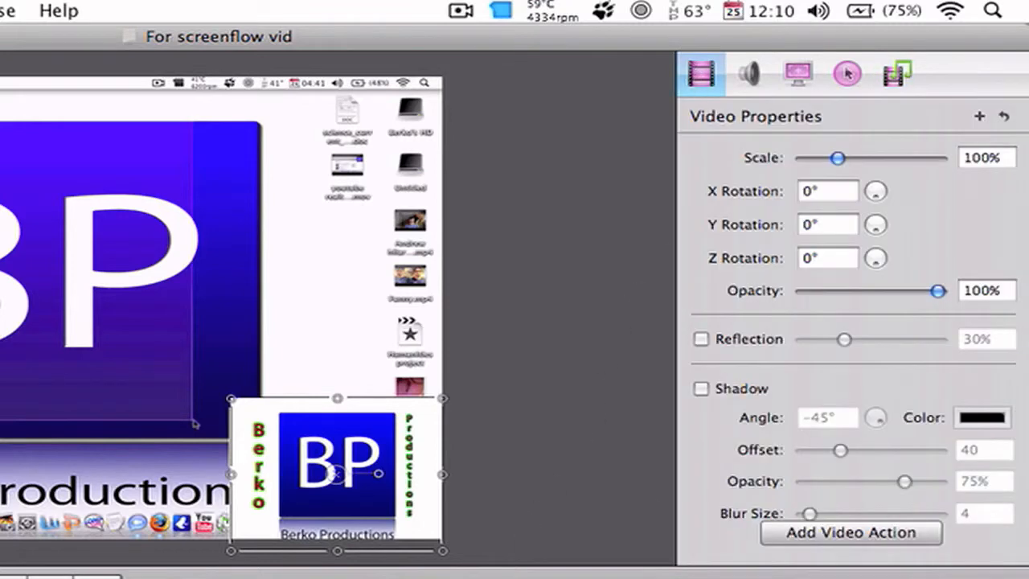
mouse_move(724, 410)
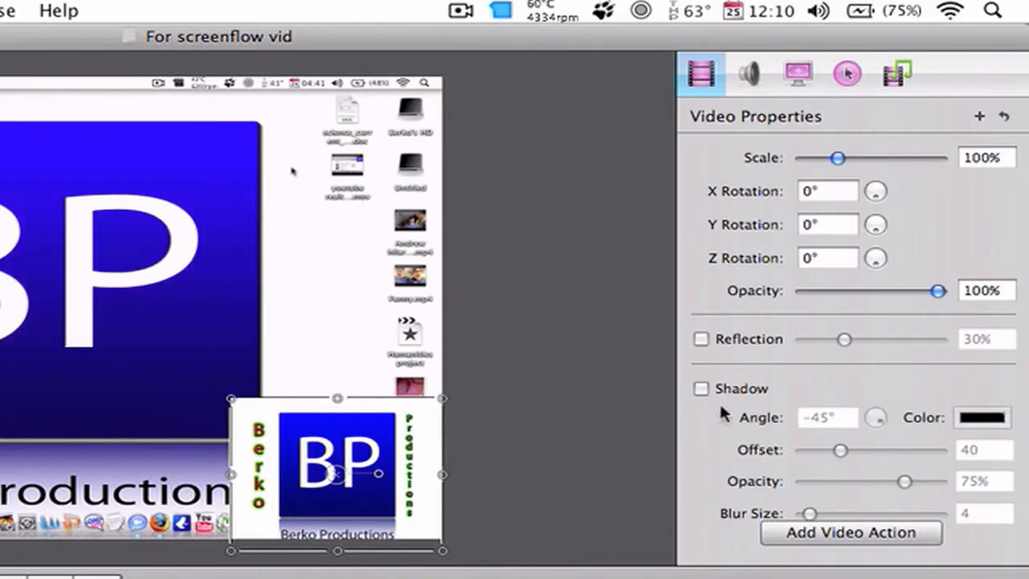
drag(939, 289, 895, 290)
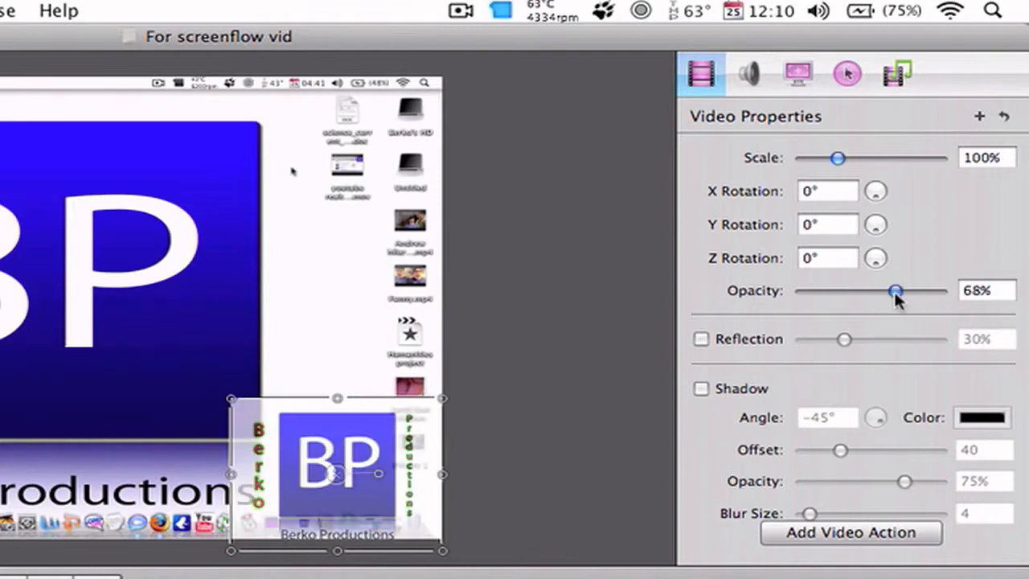
drag(897, 291, 878, 291)
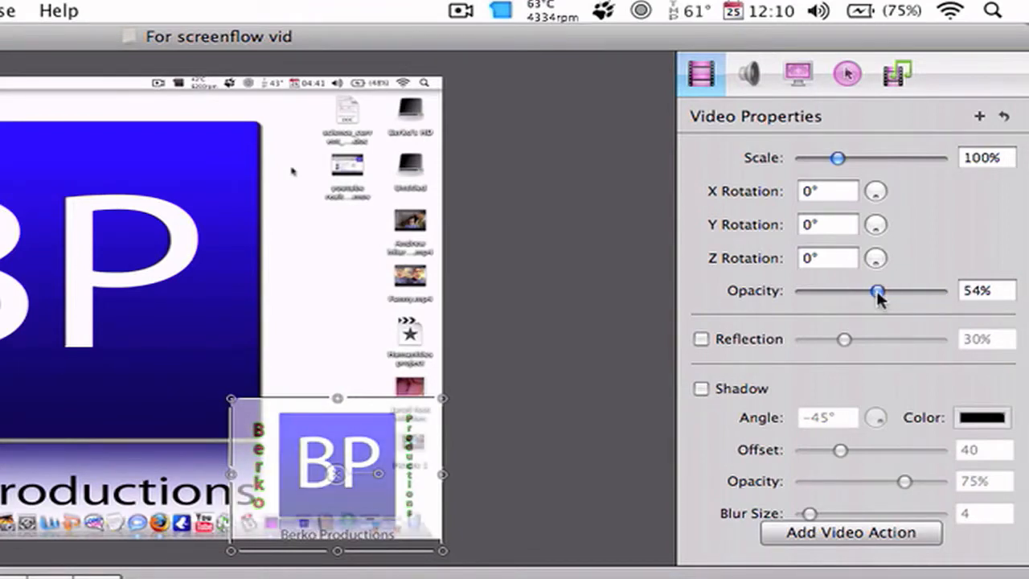
mouse_move(784, 105)
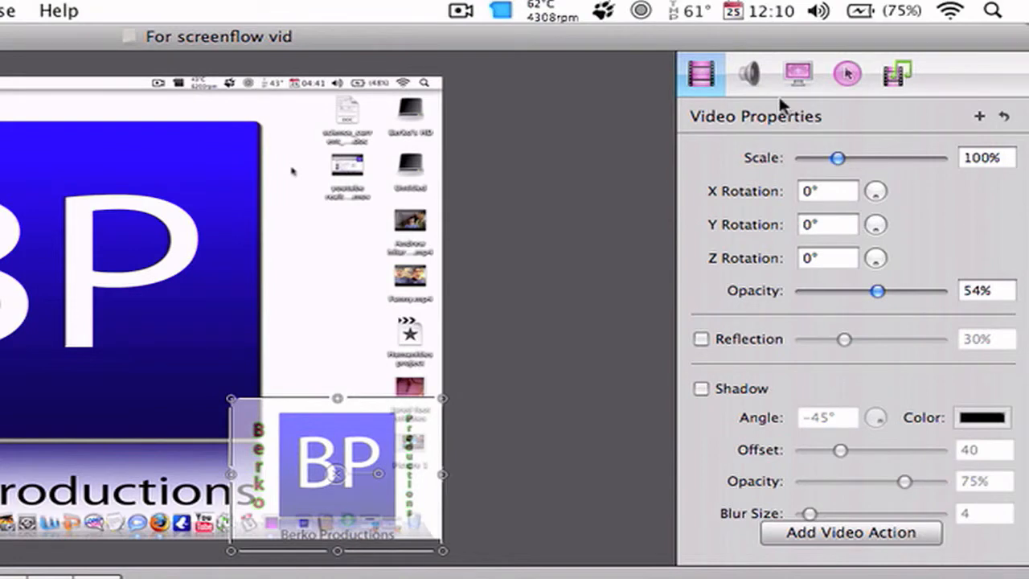
click(897, 74)
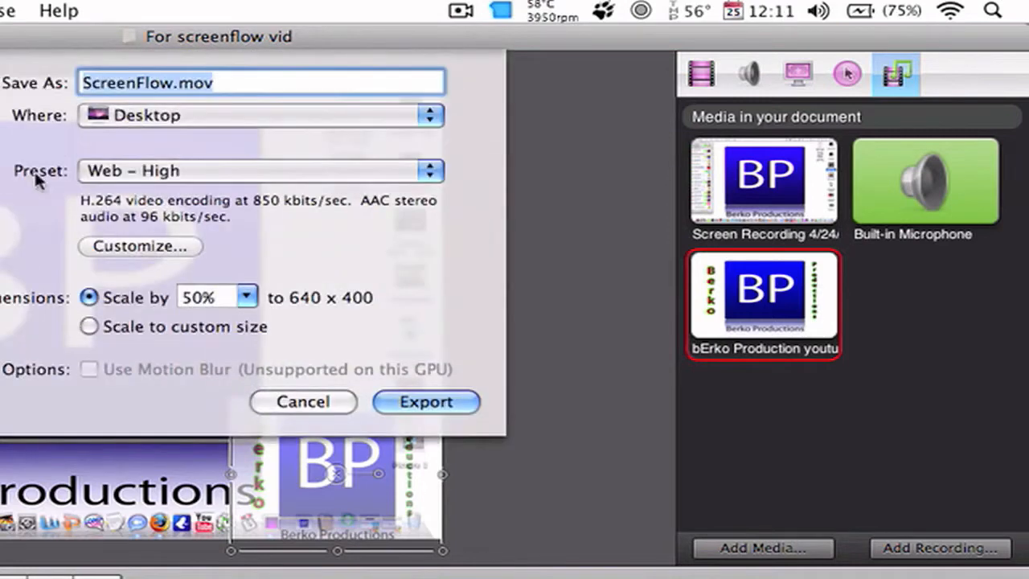
mouse_move(171, 208)
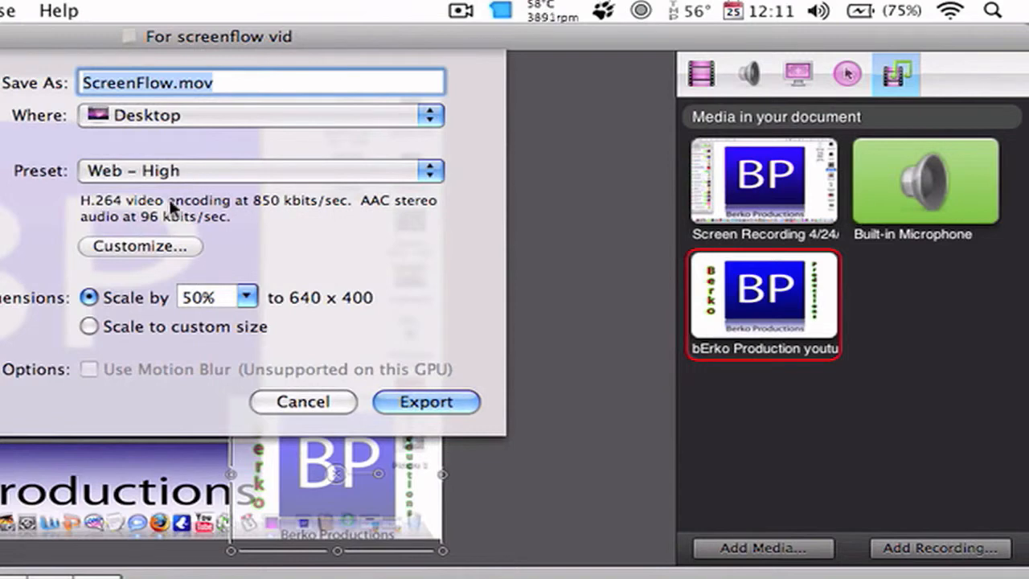
- Customize the export encoding and choose the HD 1280 x 720 16:9 size
click(140, 246)
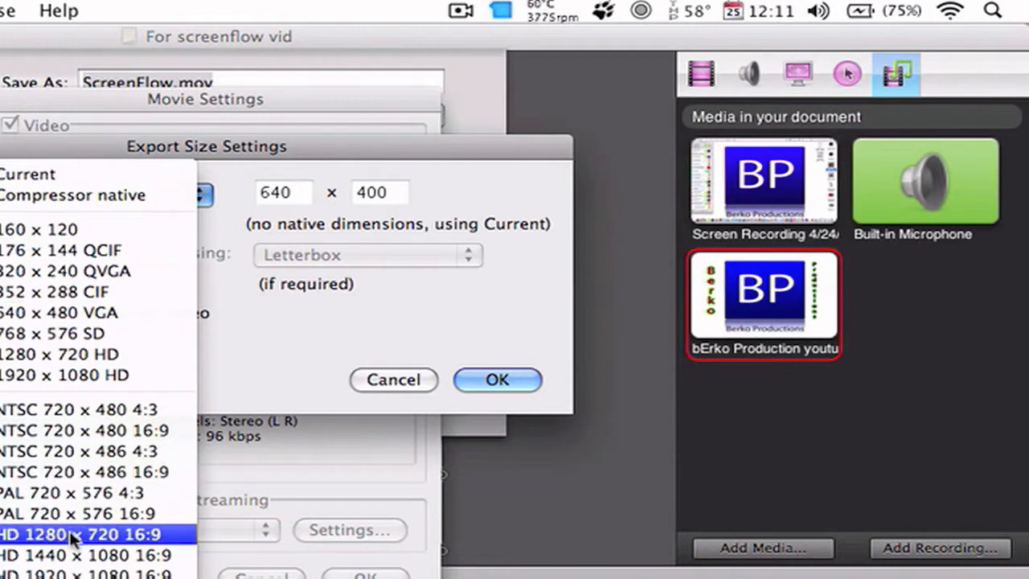
click(497, 380)
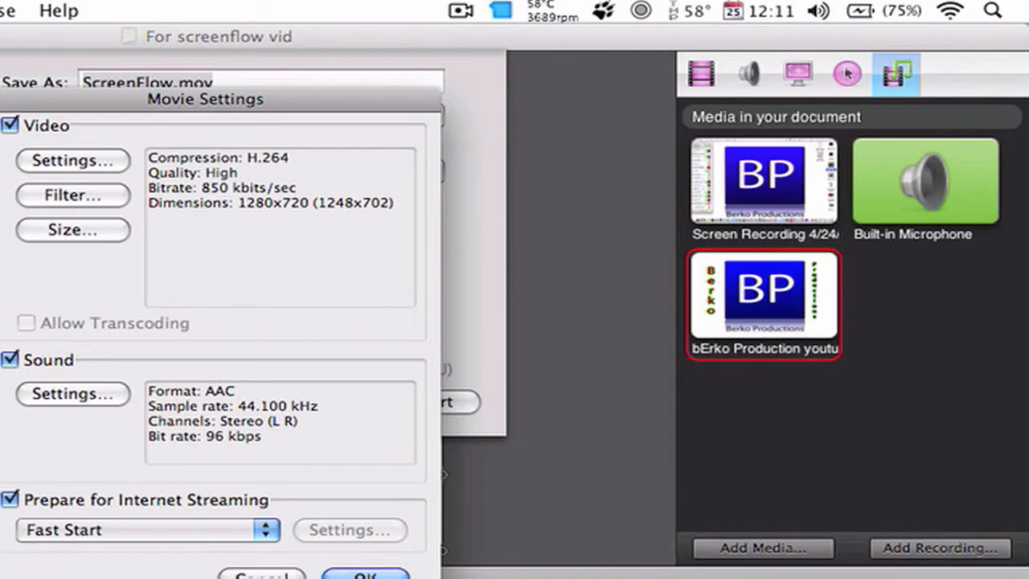
mouse_move(235, 570)
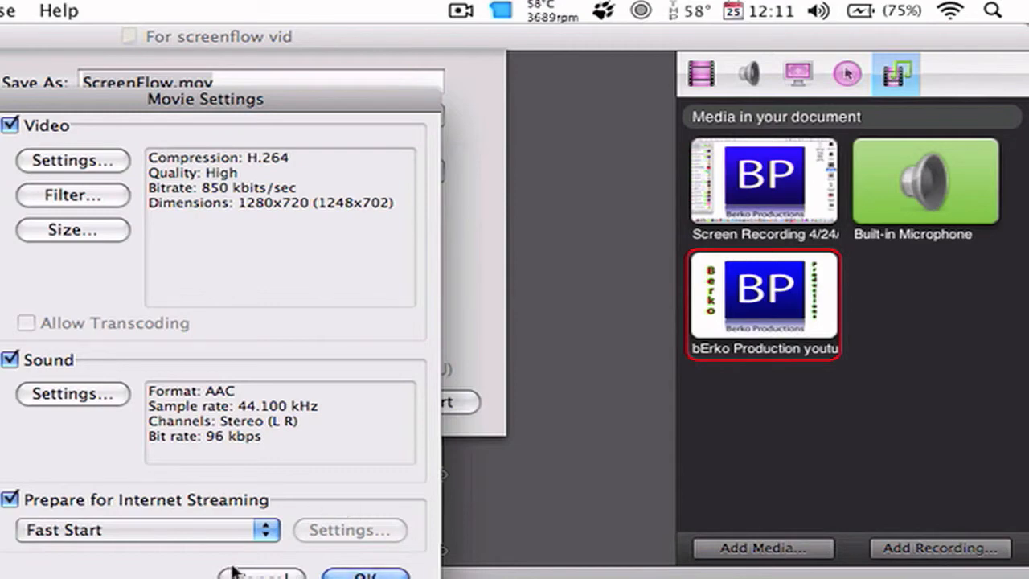